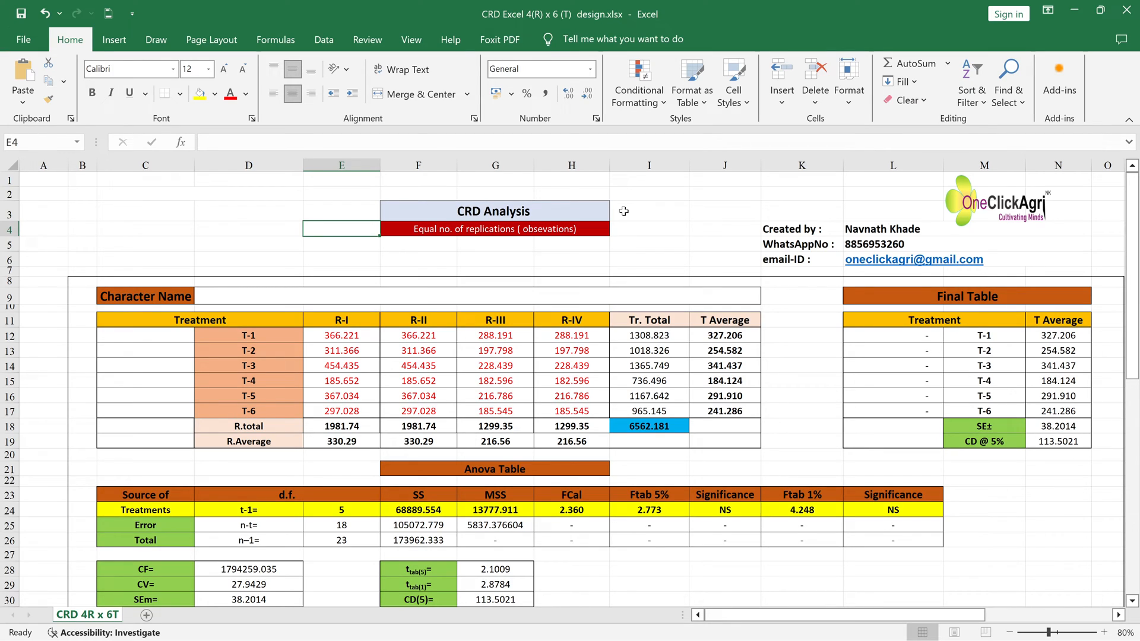
{"action": "mouse_move", "coordinate": [596, 277]}
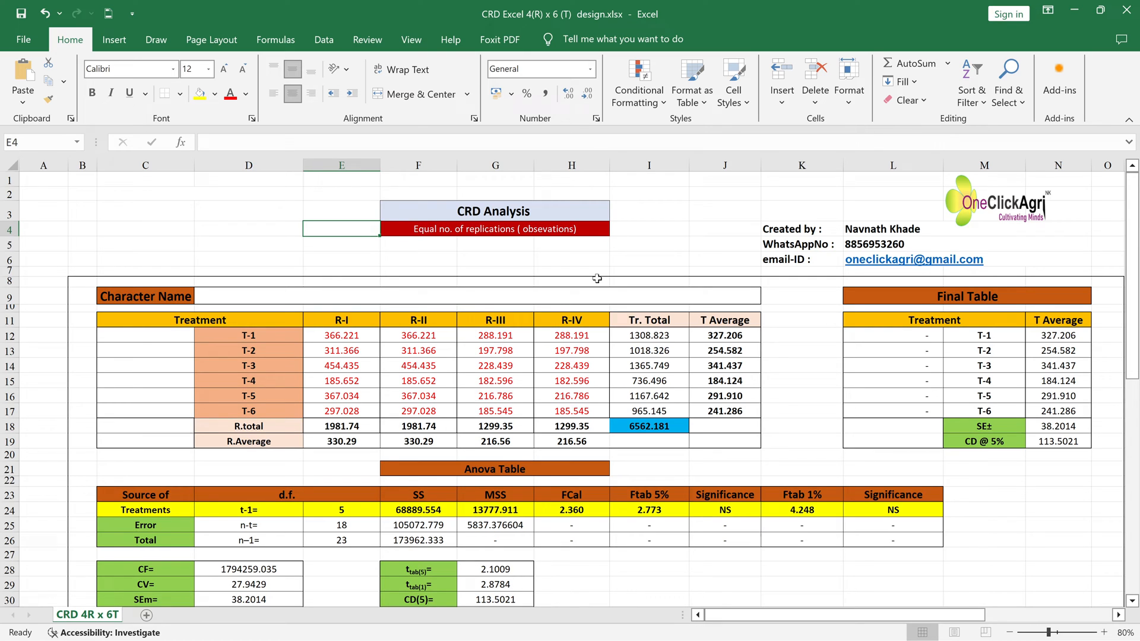
- Open the 'Welcome to OPSTAT' Google result in Chrome and scroll through its analysis list
{"action": "scroll", "scroll_direction": "down", "scroll_amount": 3}
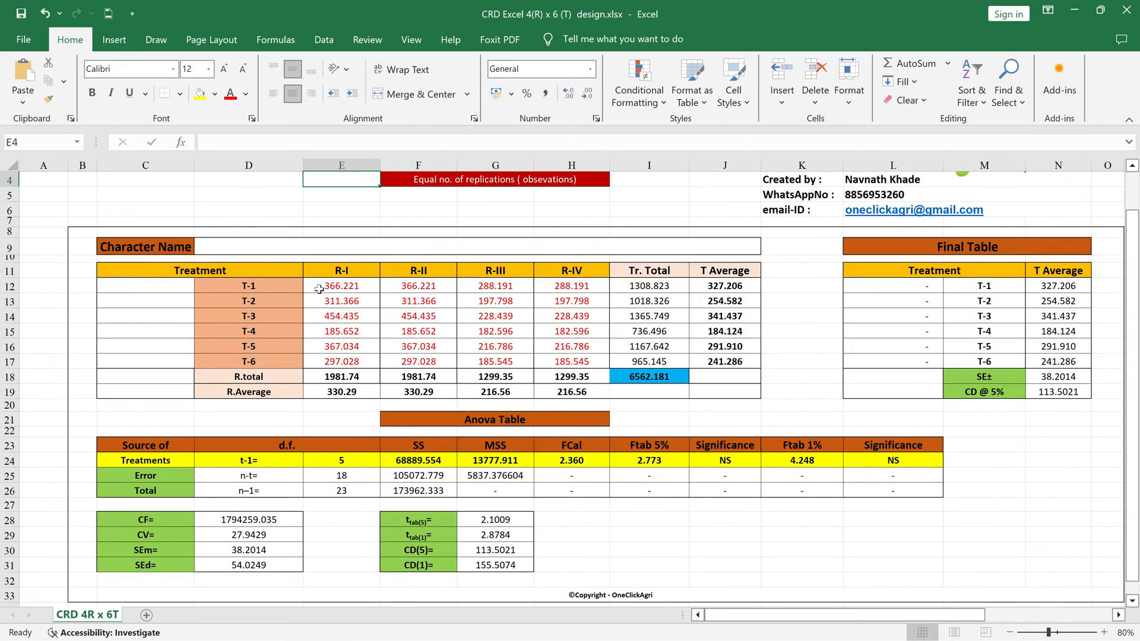
{"action": "mouse_move", "coordinate": [551, 286]}
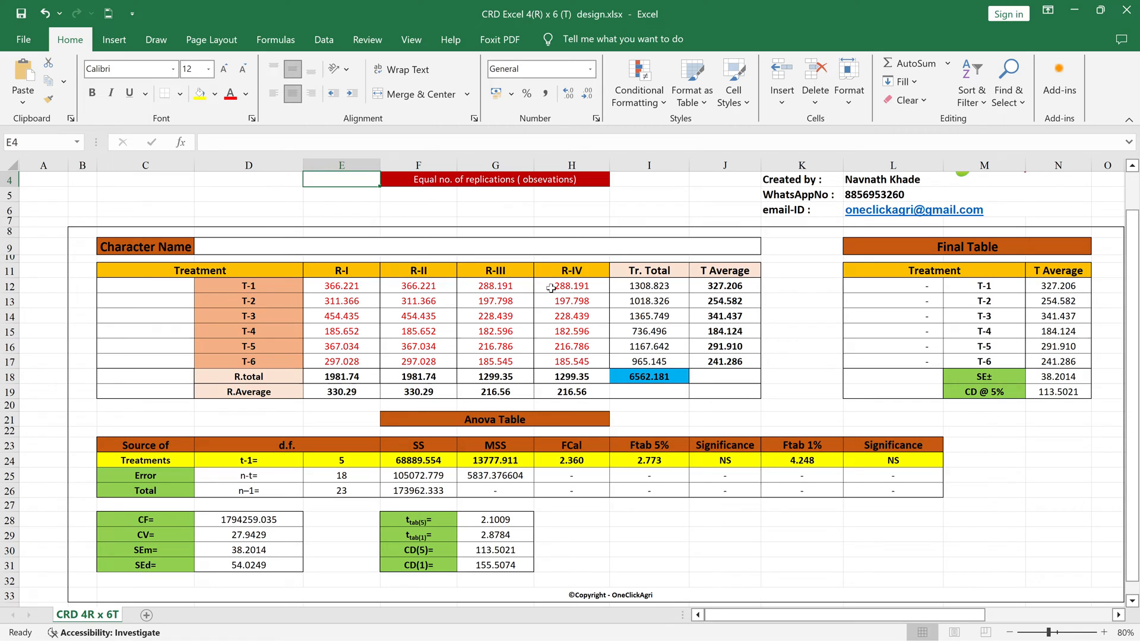
{"action": "mouse_move", "coordinate": [371, 354]}
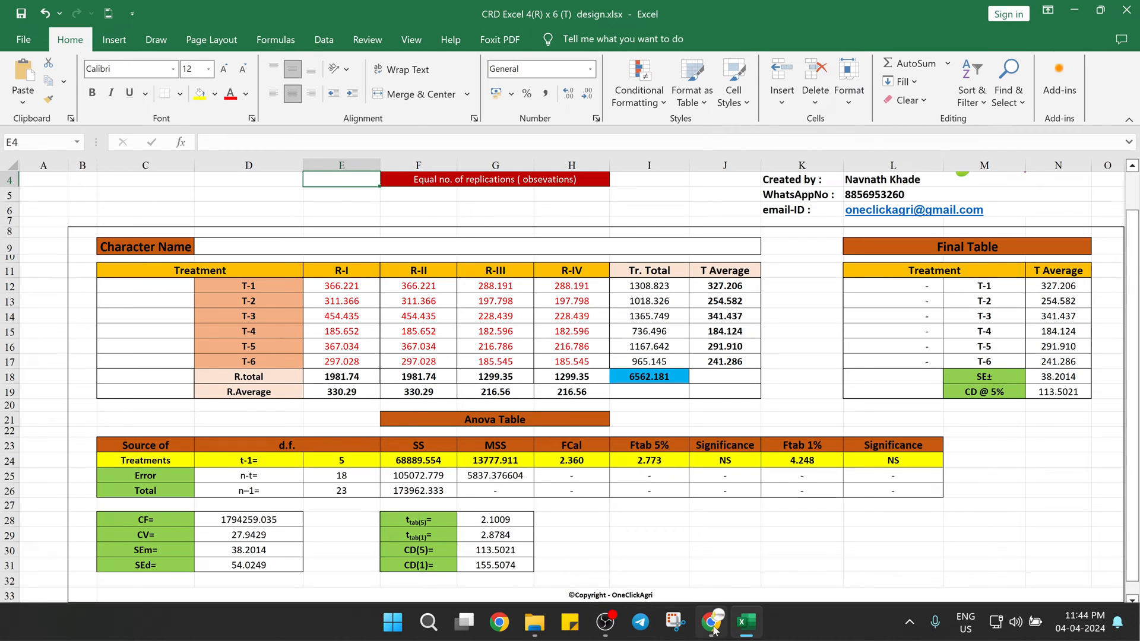
{"action": "left_click", "coordinate": [711, 622]}
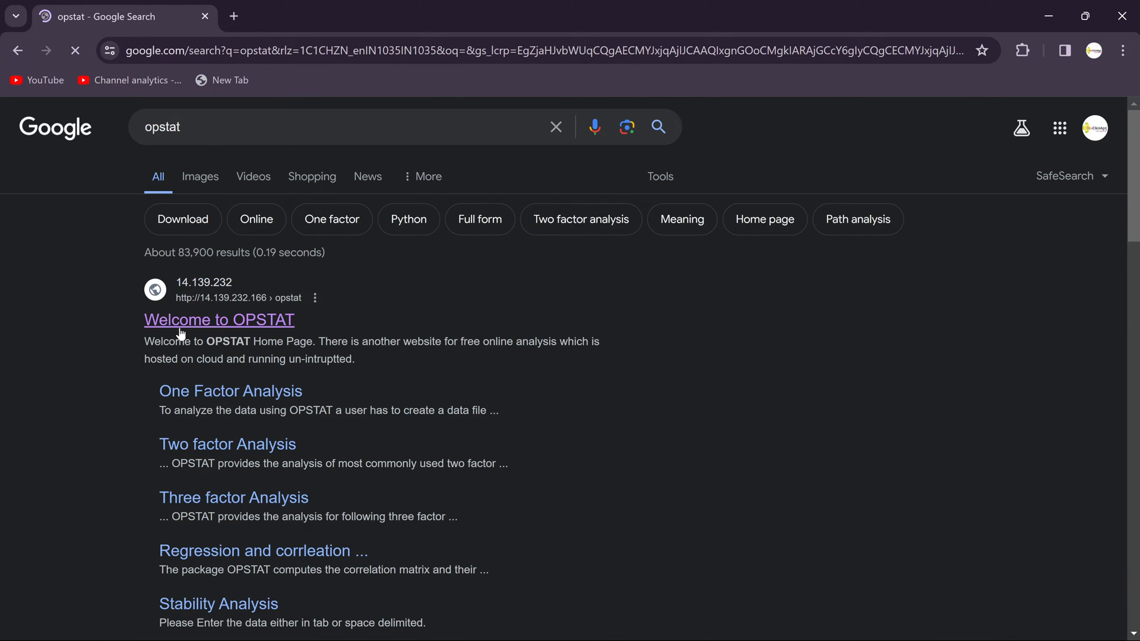
{"action": "left_click", "coordinate": [219, 320]}
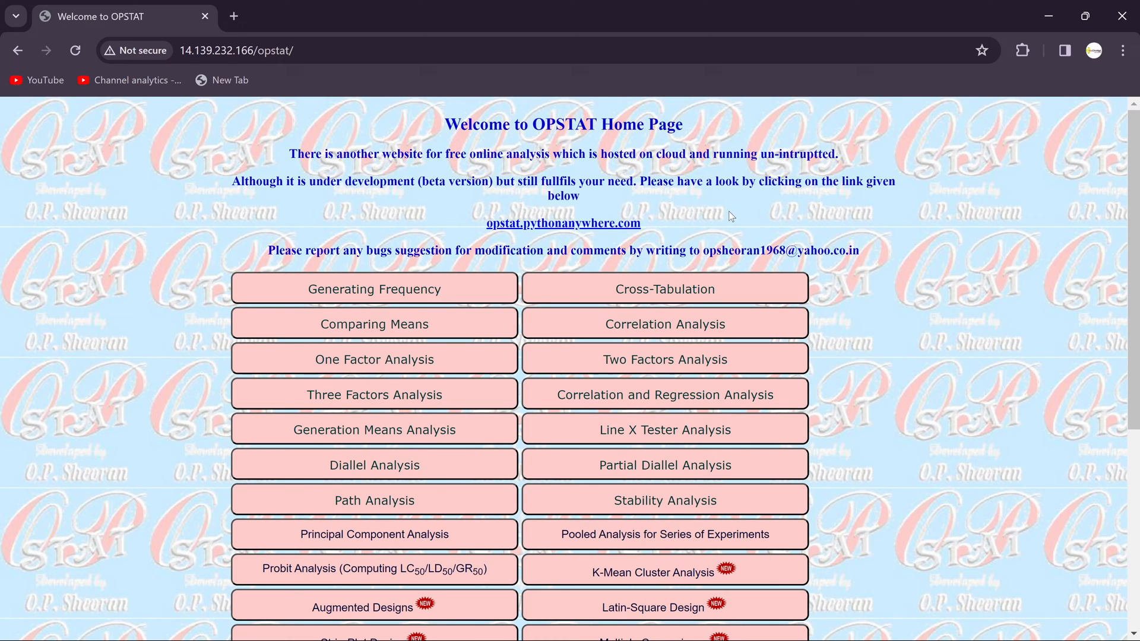
{"action": "scroll", "scroll_direction": "down", "scroll_amount": 3}
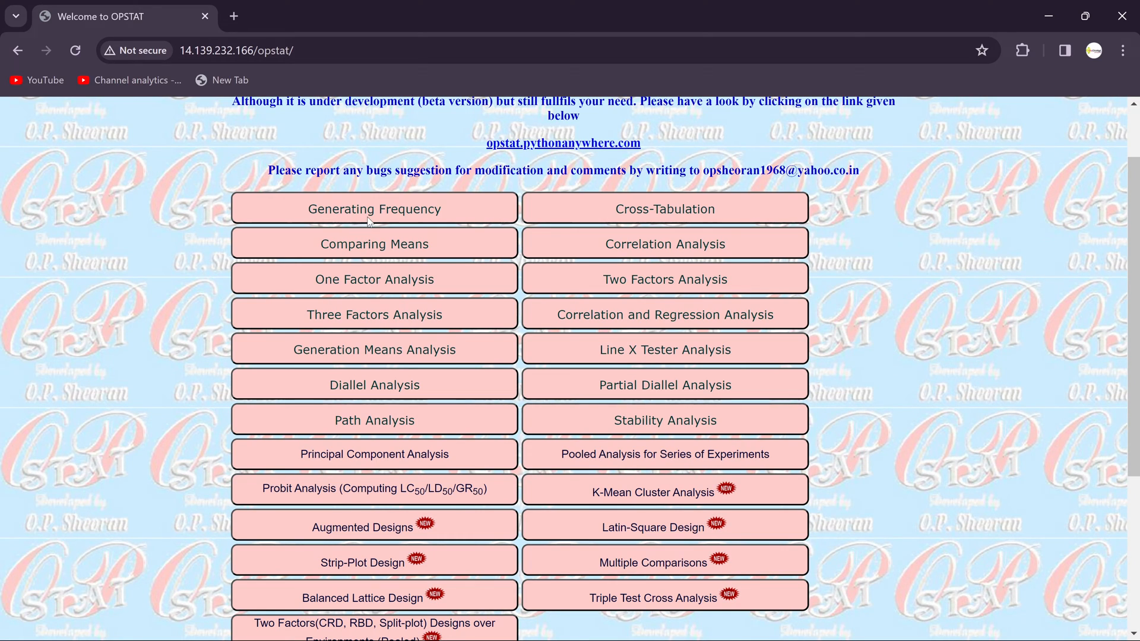
{"action": "mouse_move", "coordinate": [664, 219]}
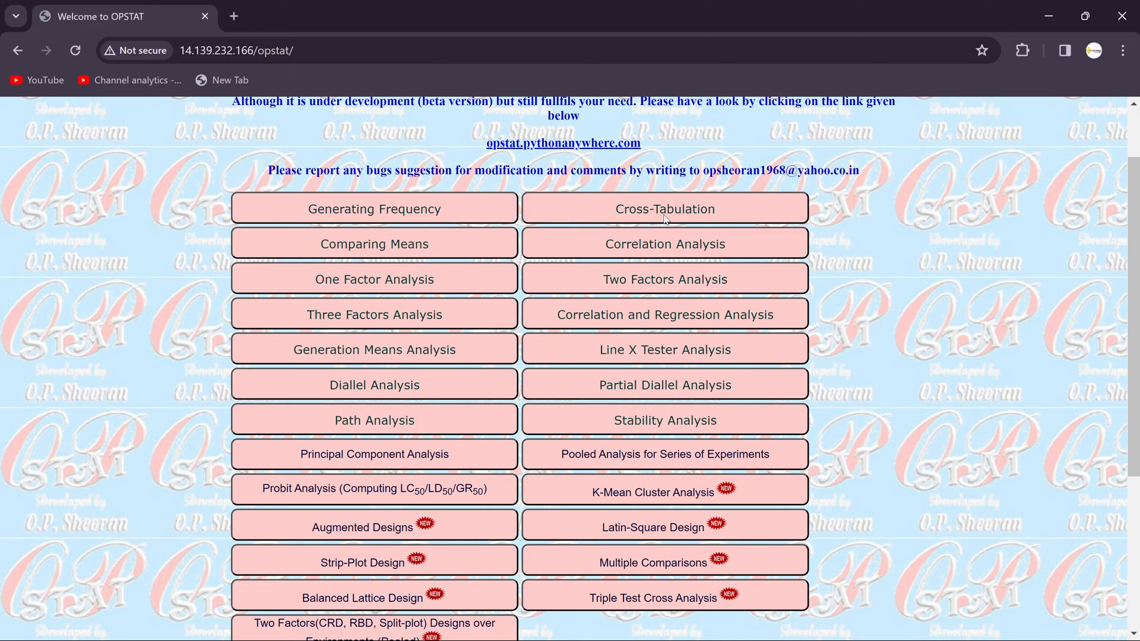
{"action": "mouse_move", "coordinate": [346, 263]}
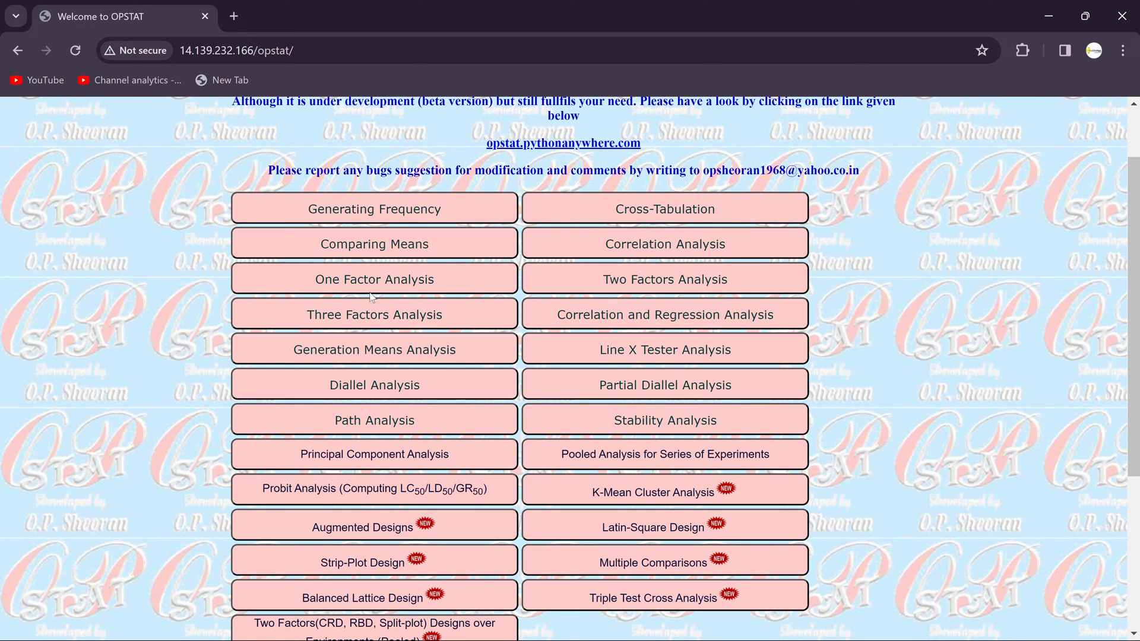
{"action": "mouse_move", "coordinate": [436, 282]}
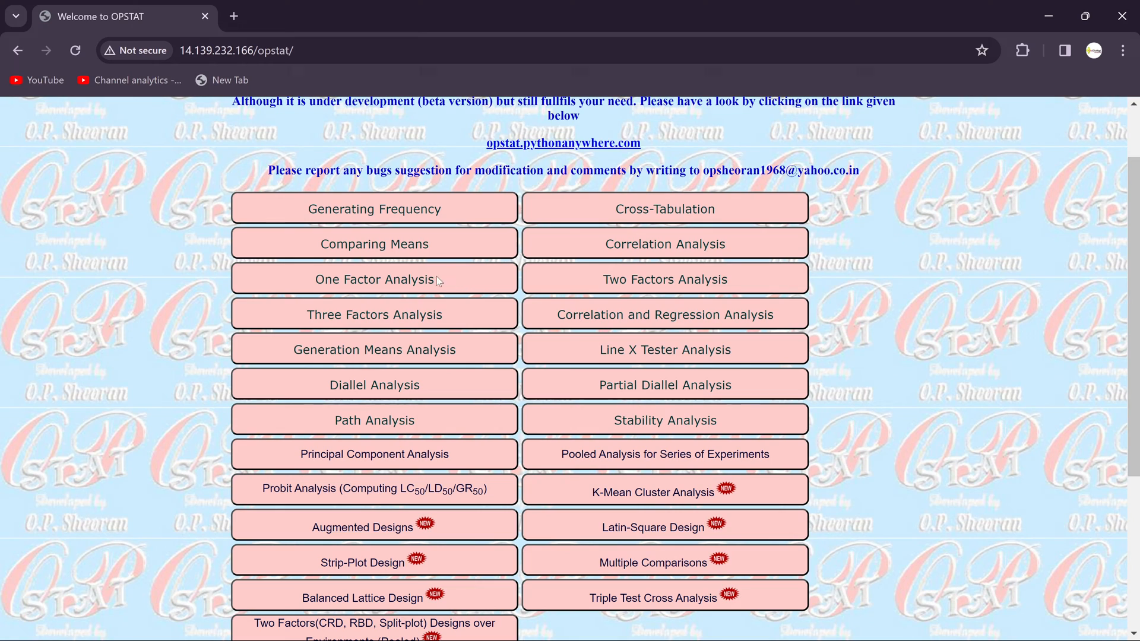
{"action": "mouse_move", "coordinate": [406, 295]}
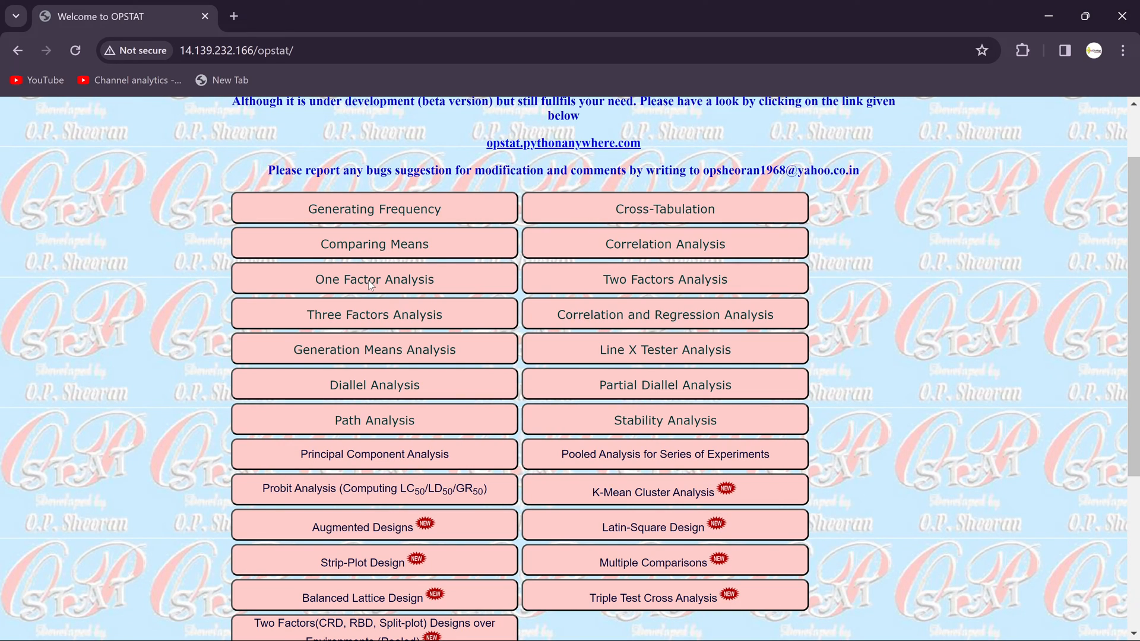
- Open One Factor Analysis and paste the Excel E12:H17 replication values into its data box
{"action": "left_click", "coordinate": [373, 279]}
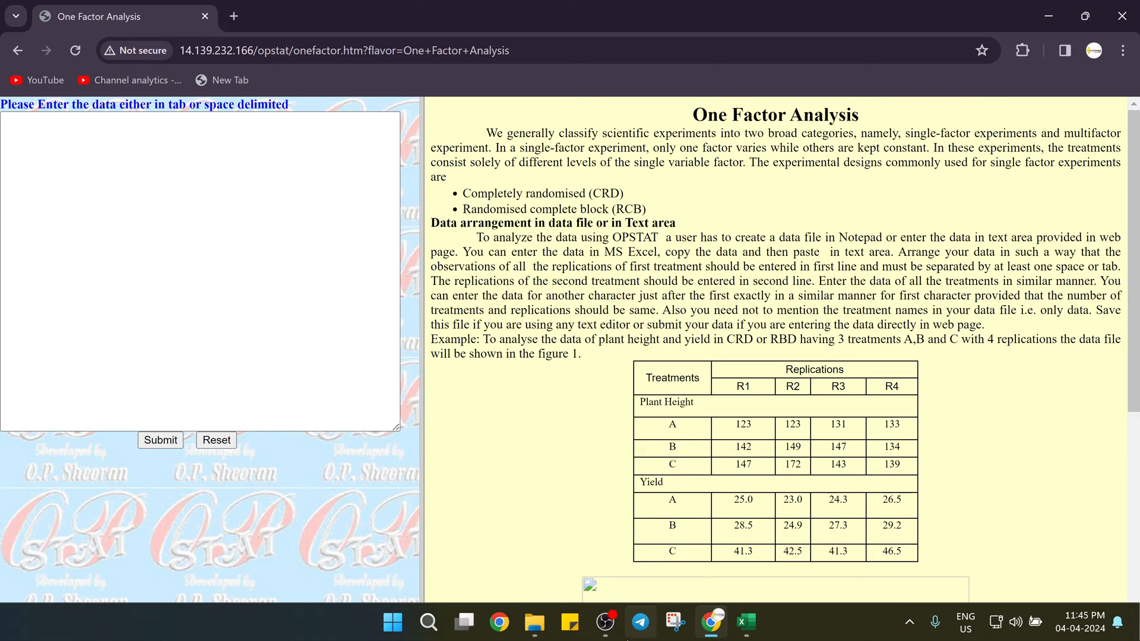
{"action": "left_click", "coordinate": [744, 623]}
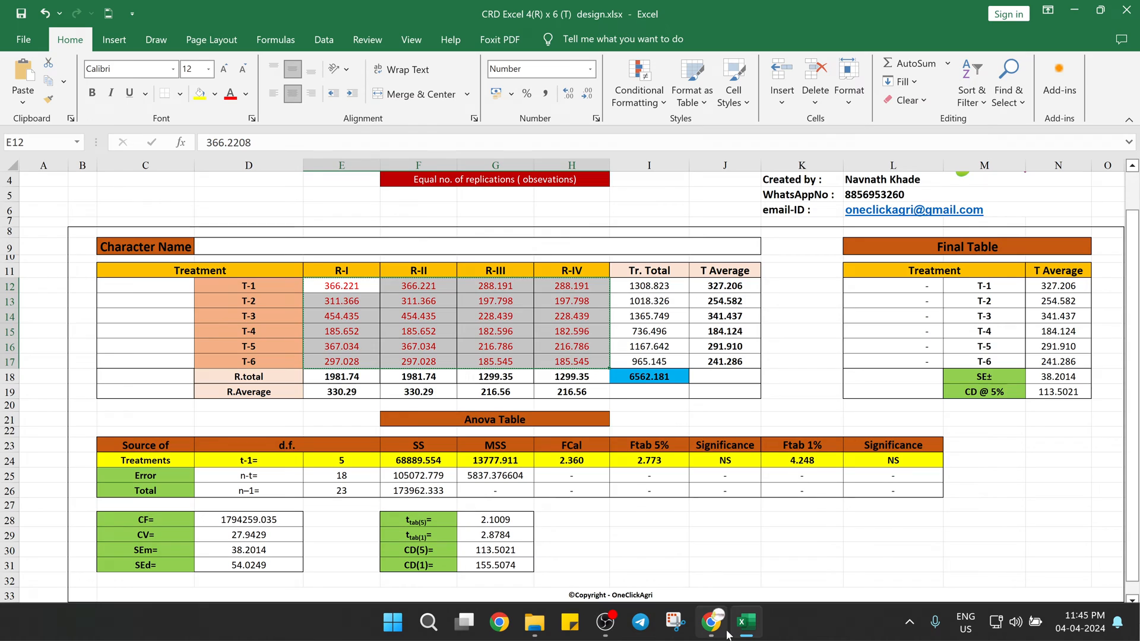
{"action": "left_click", "coordinate": [710, 622]}
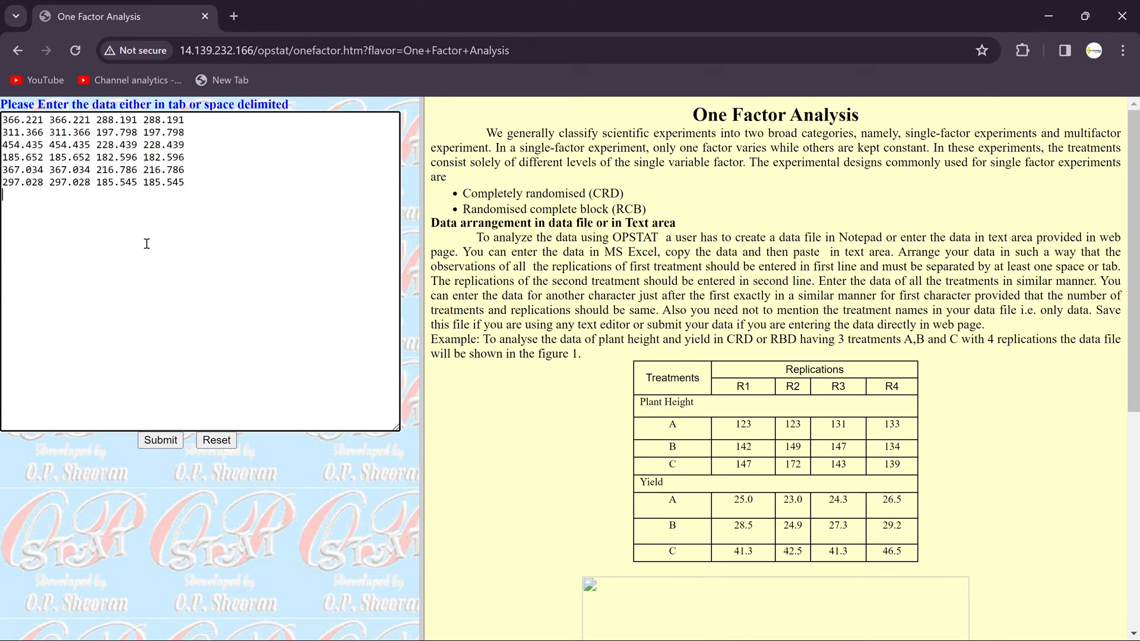
{"action": "mouse_move", "coordinate": [159, 439]}
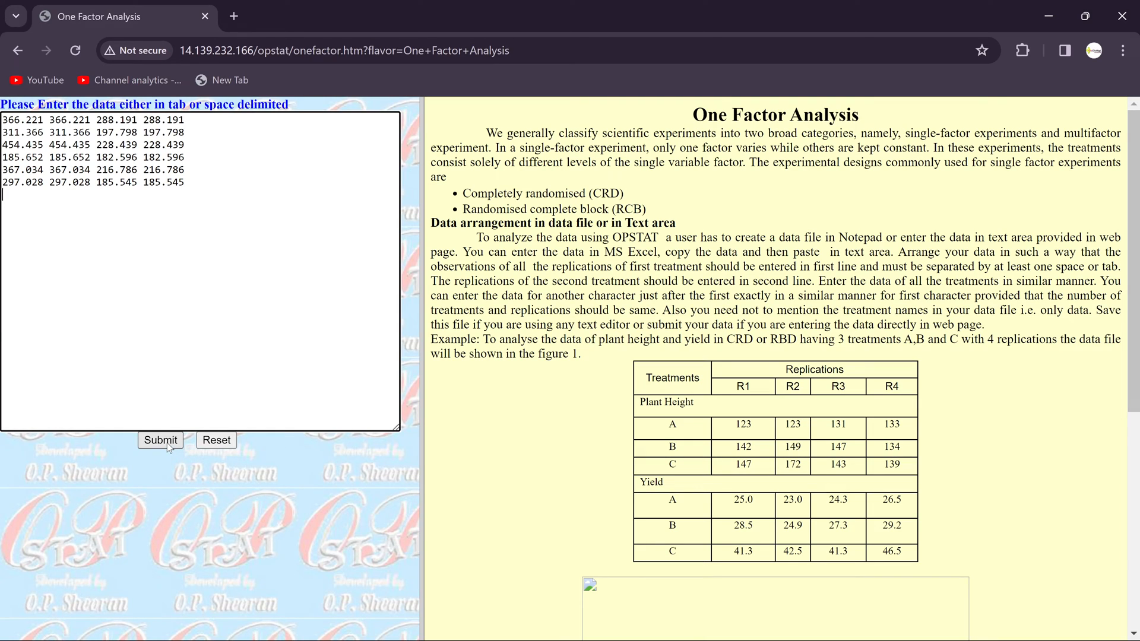
- Enter 6 as the number of treatments, checking the count in the Excel template
{"action": "left_click", "coordinate": [161, 439]}
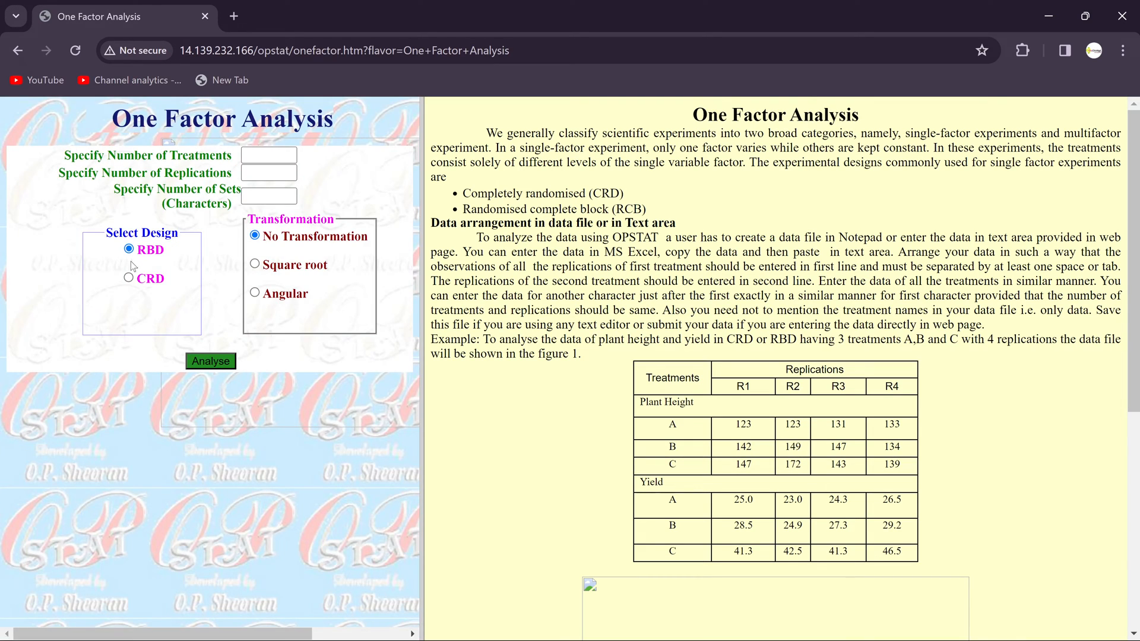
{"action": "left_click", "coordinate": [269, 155]}
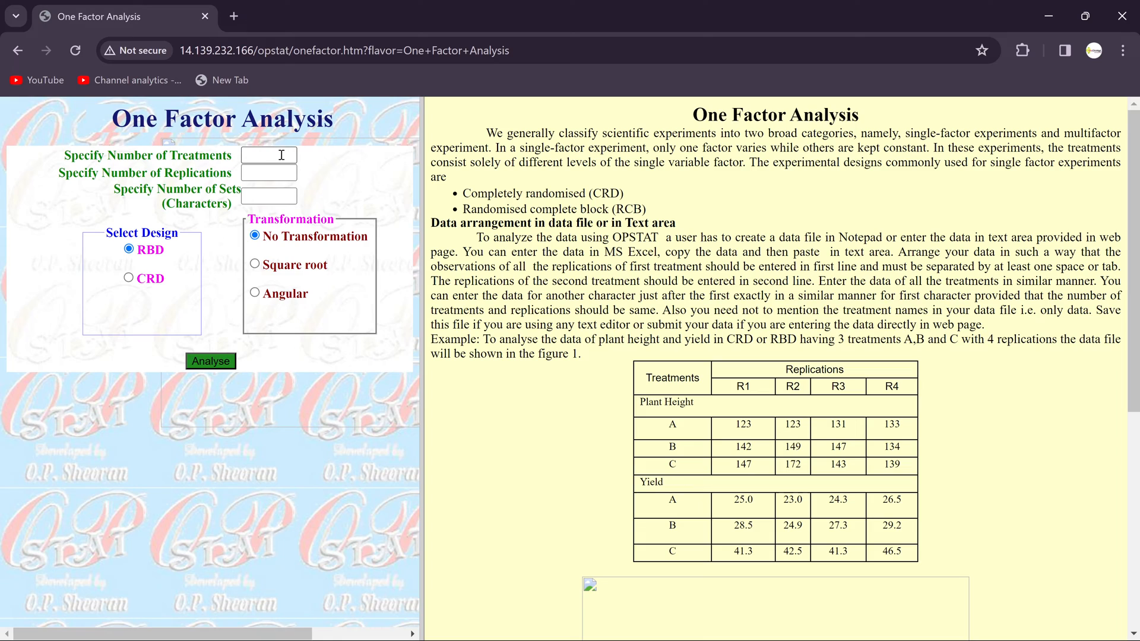
{"action": "mouse_move", "coordinate": [274, 152]}
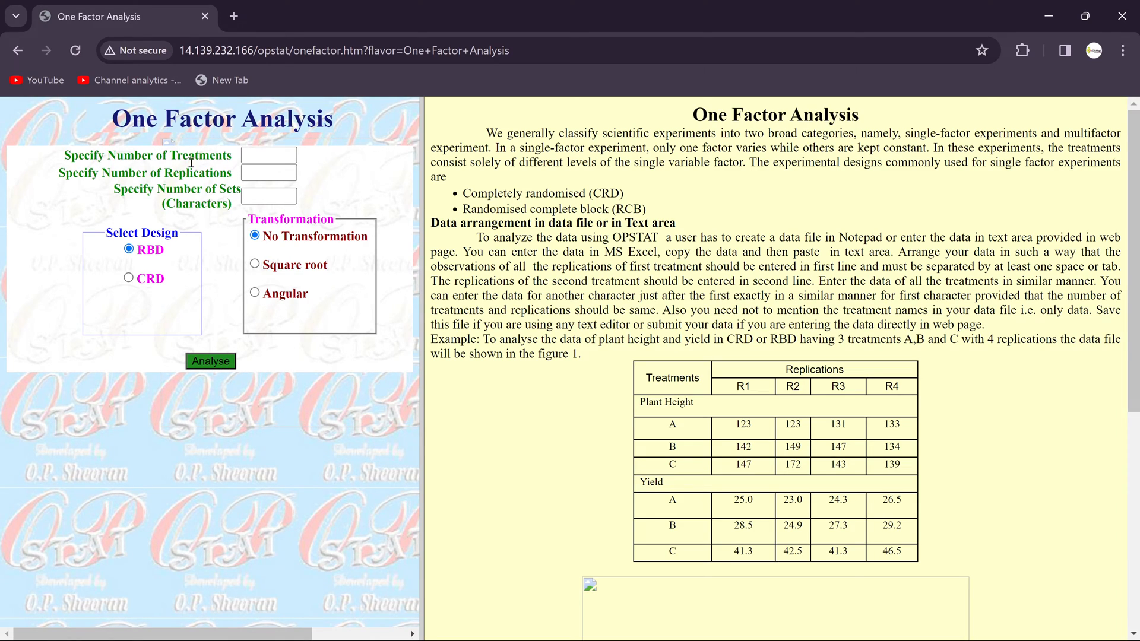
{"action": "left_click", "coordinate": [268, 155]}
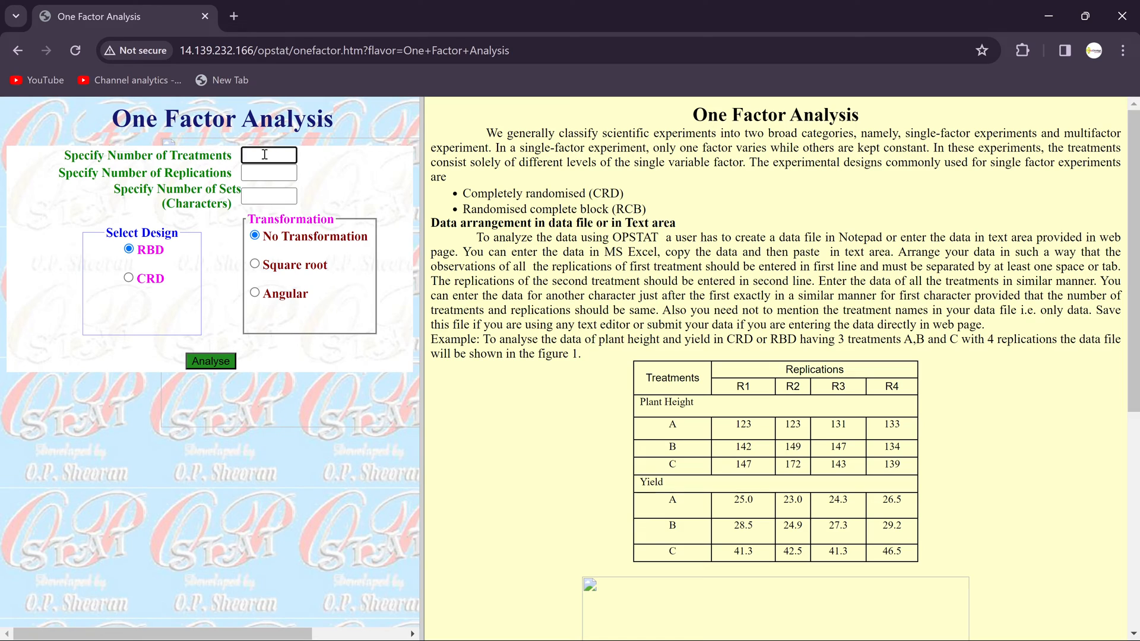
{"action": "mouse_move", "coordinate": [743, 624]}
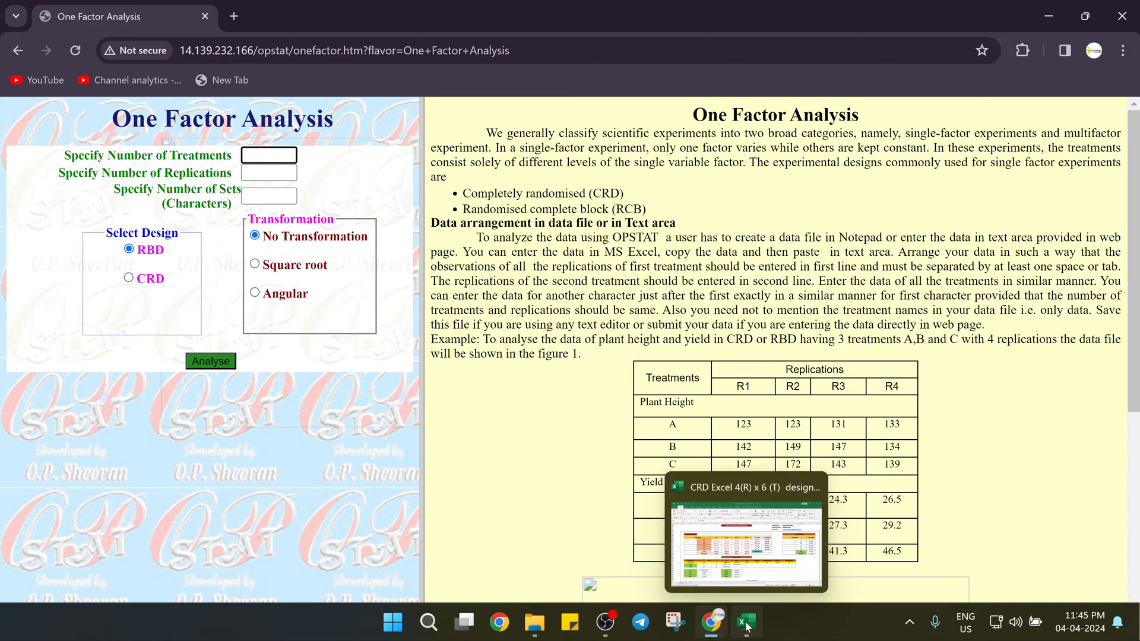
{"action": "left_click", "coordinate": [744, 623]}
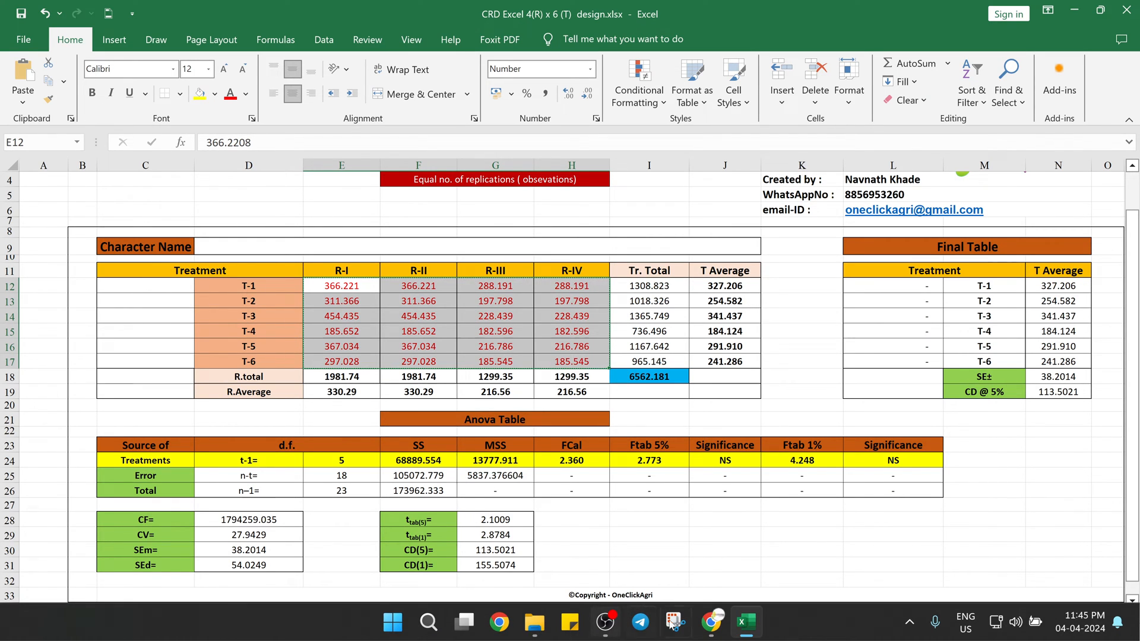
{"action": "left_click", "coordinate": [711, 623]}
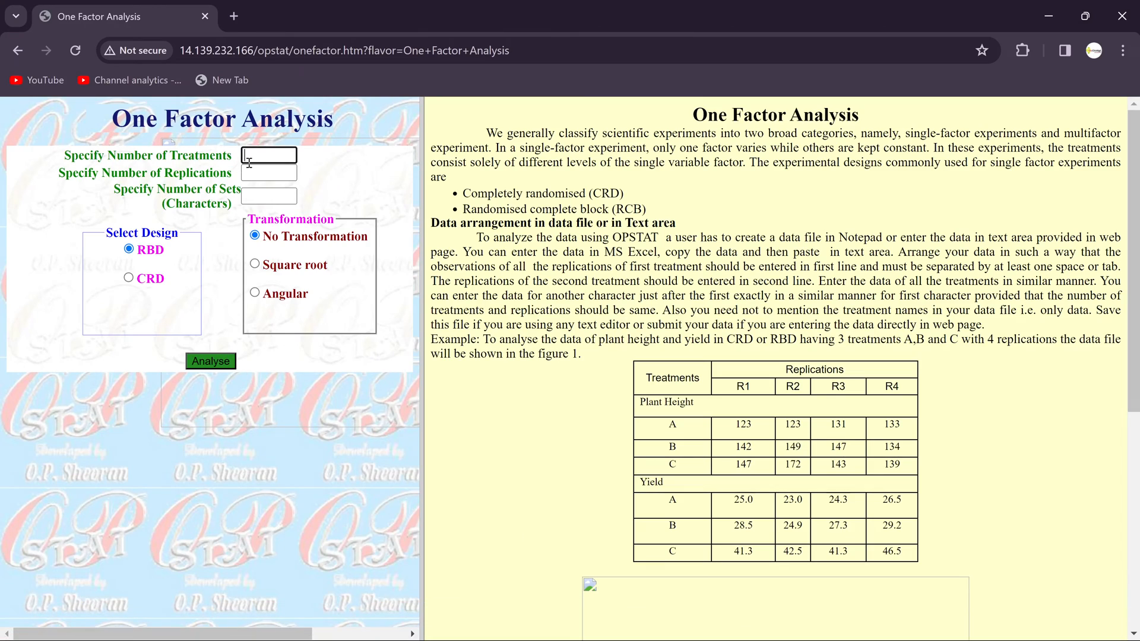
{"action": "type", "text": "6"}
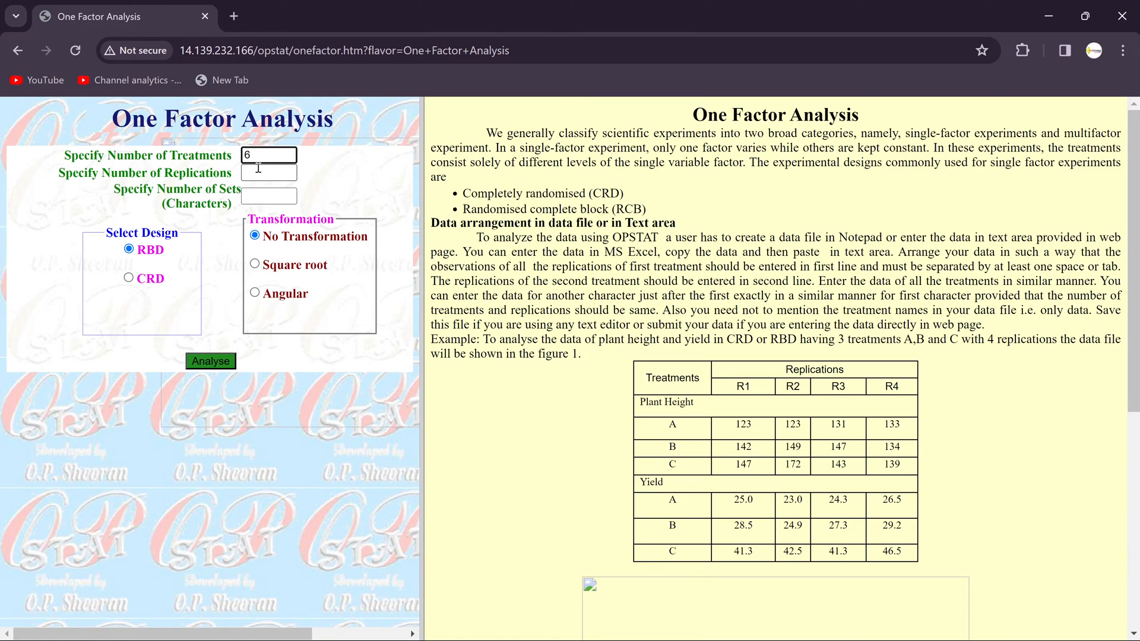
- Fill in 4 replications and 1 character set, then return from Excel to the form
{"action": "left_click", "coordinate": [268, 172]}
{"action": "type", "text": "4"}
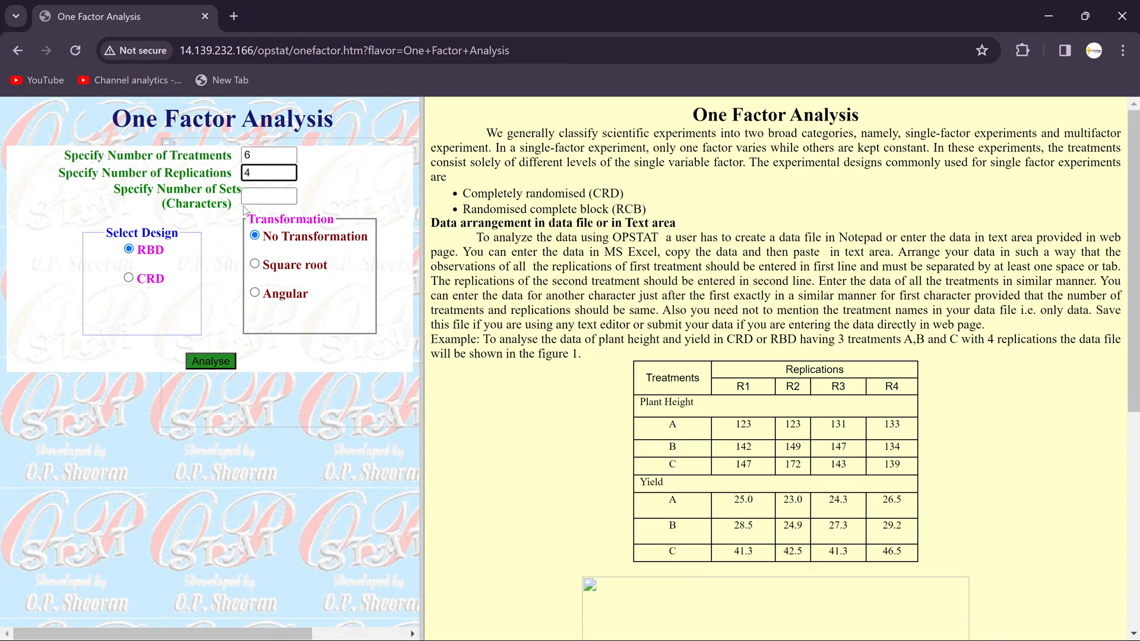
{"action": "left_click", "coordinate": [268, 196]}
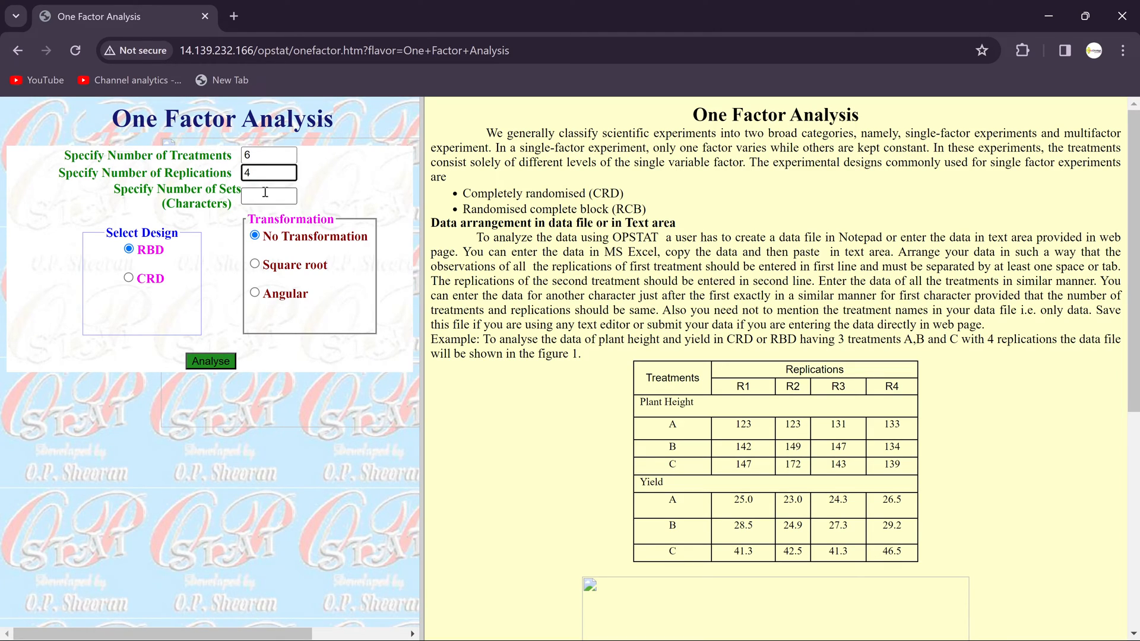
{"action": "left_click", "coordinate": [268, 197]}
{"action": "type", "text": "1"}
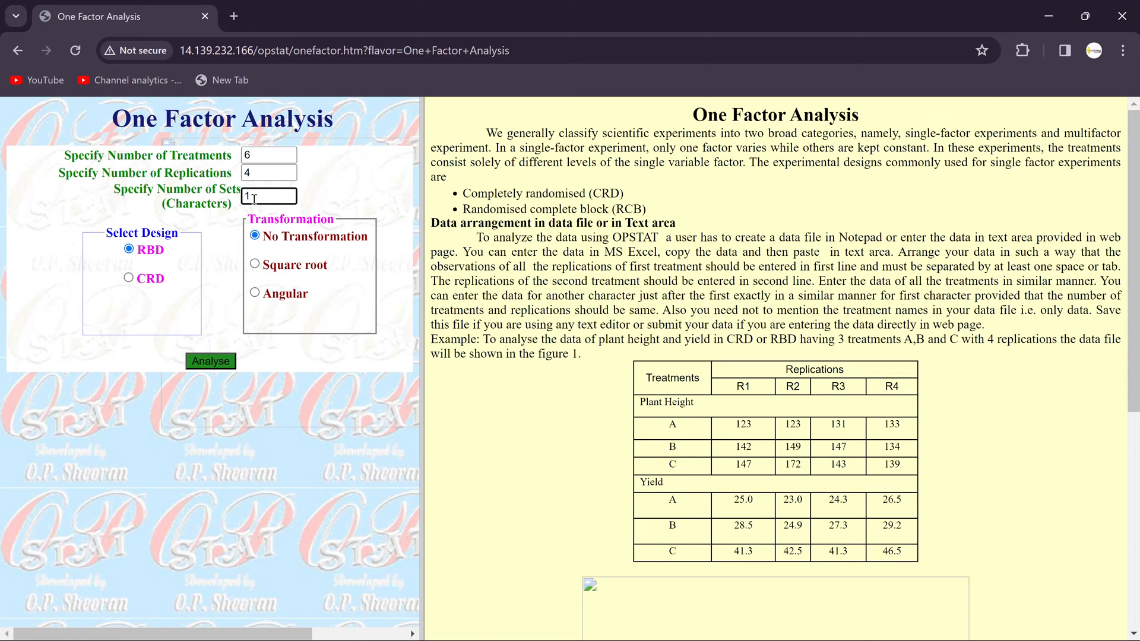
{"action": "mouse_move", "coordinate": [154, 302]}
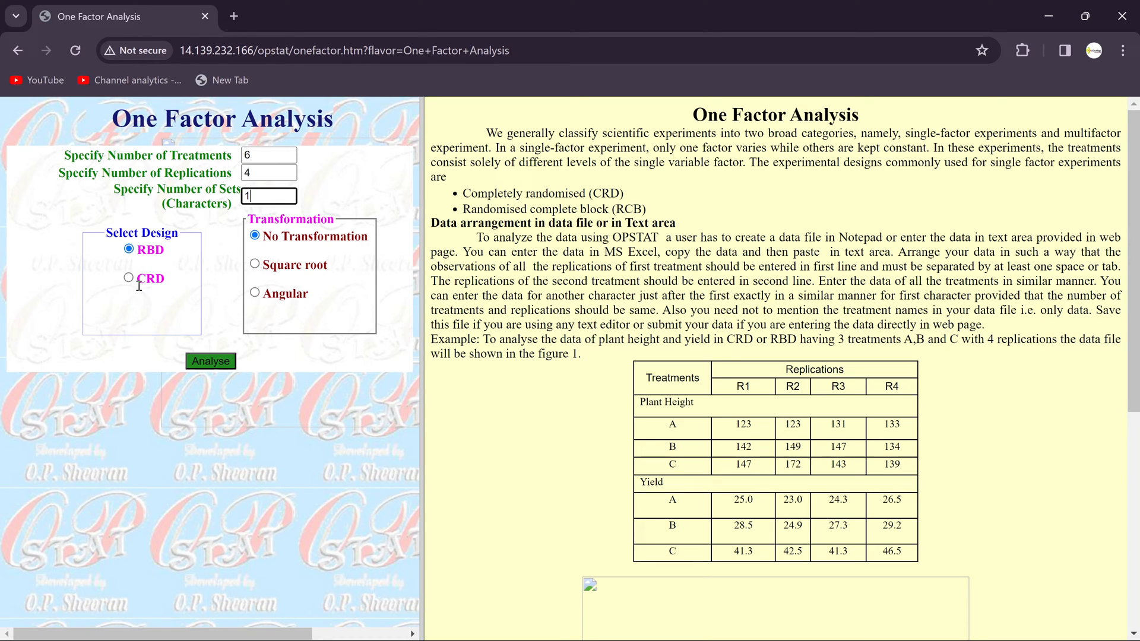
{"action": "mouse_move", "coordinate": [738, 627]}
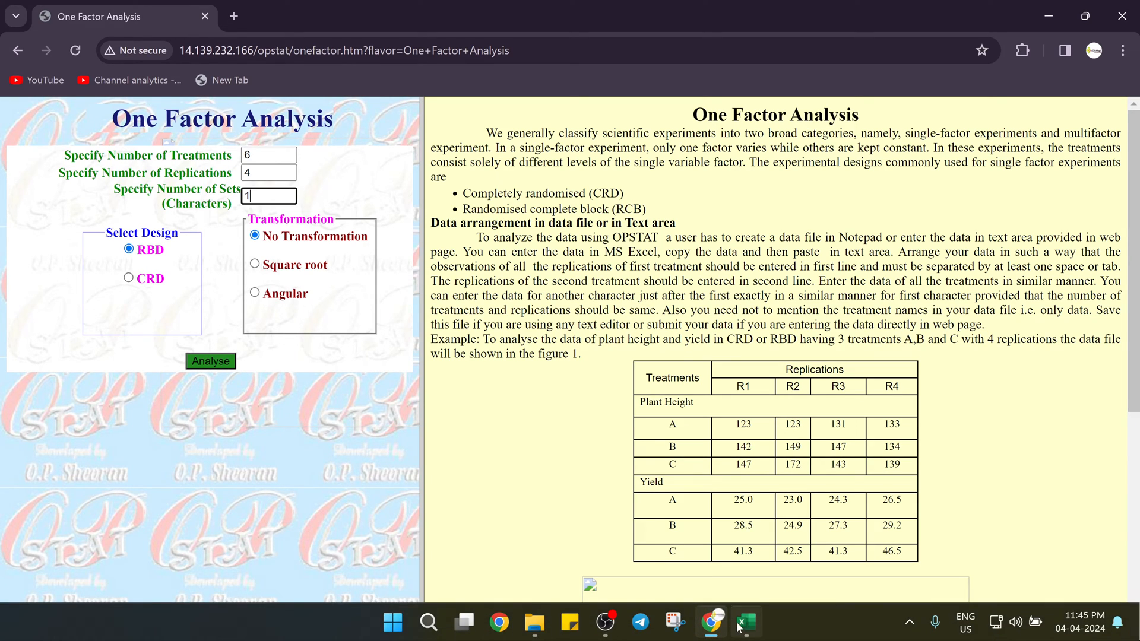
{"action": "left_click", "coordinate": [745, 622]}
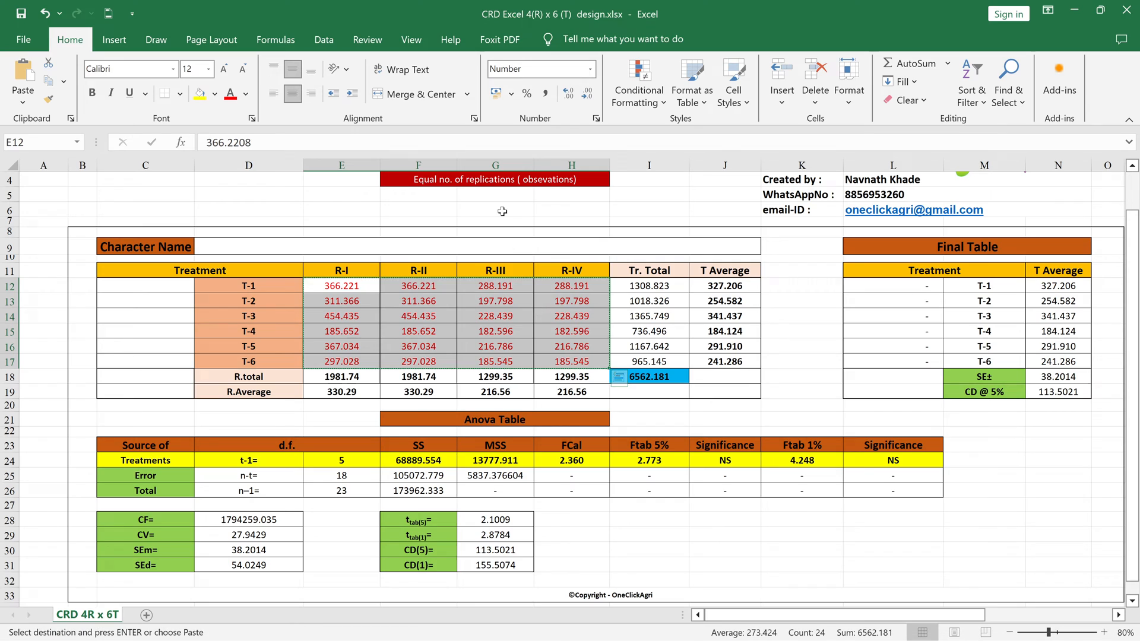
{"action": "scroll", "scroll_direction": "up", "scroll_amount": 3}
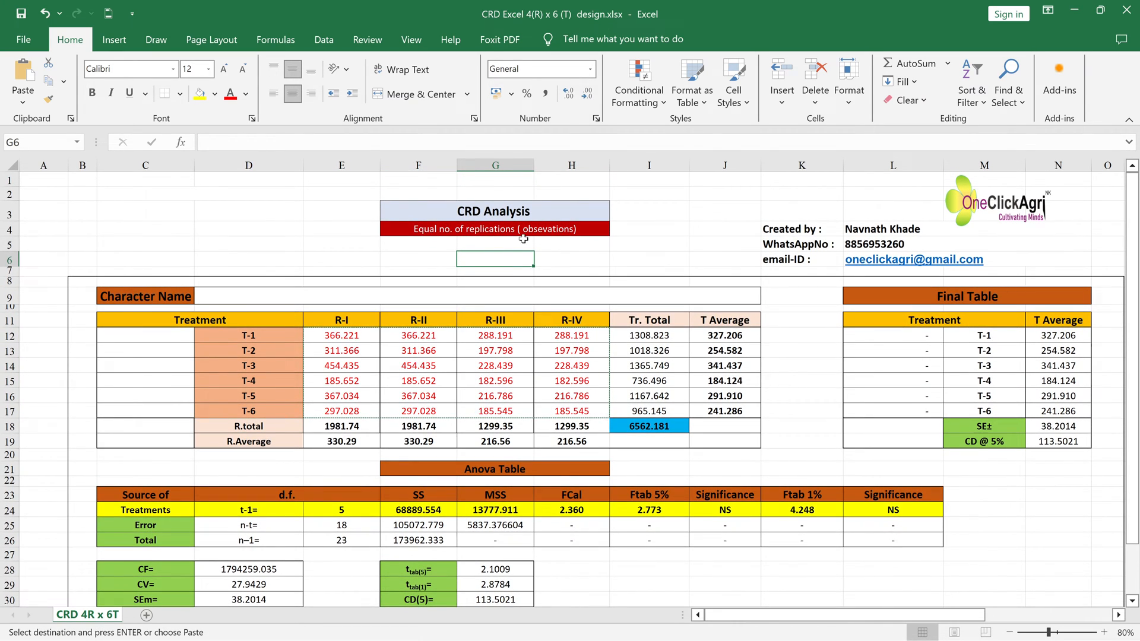
{"action": "mouse_move", "coordinate": [468, 273]}
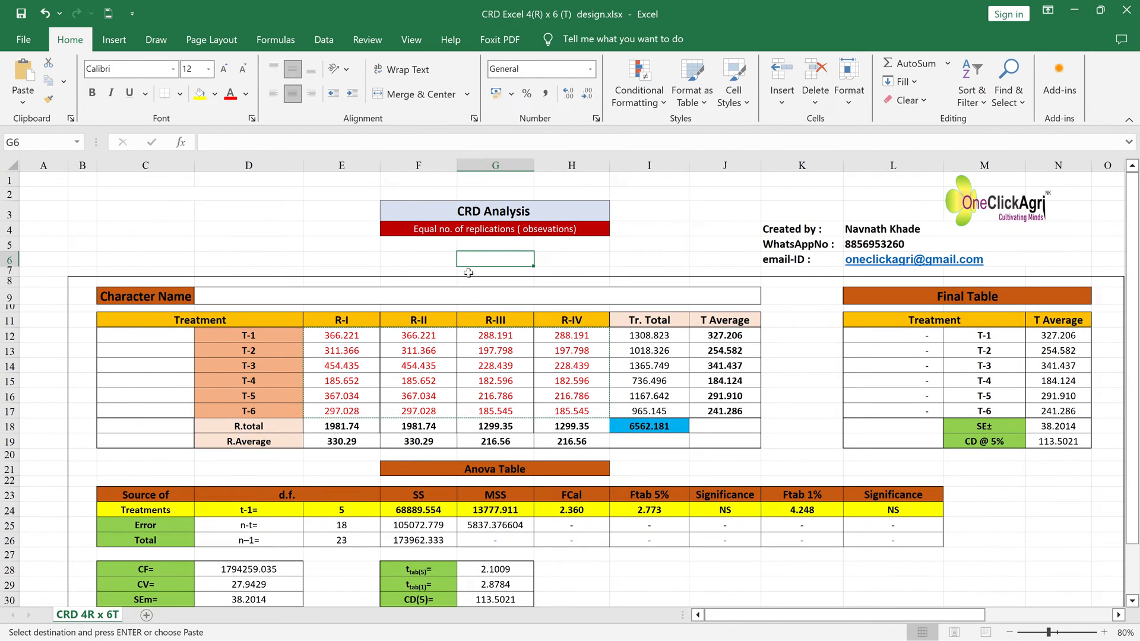
{"action": "mouse_move", "coordinate": [537, 245]}
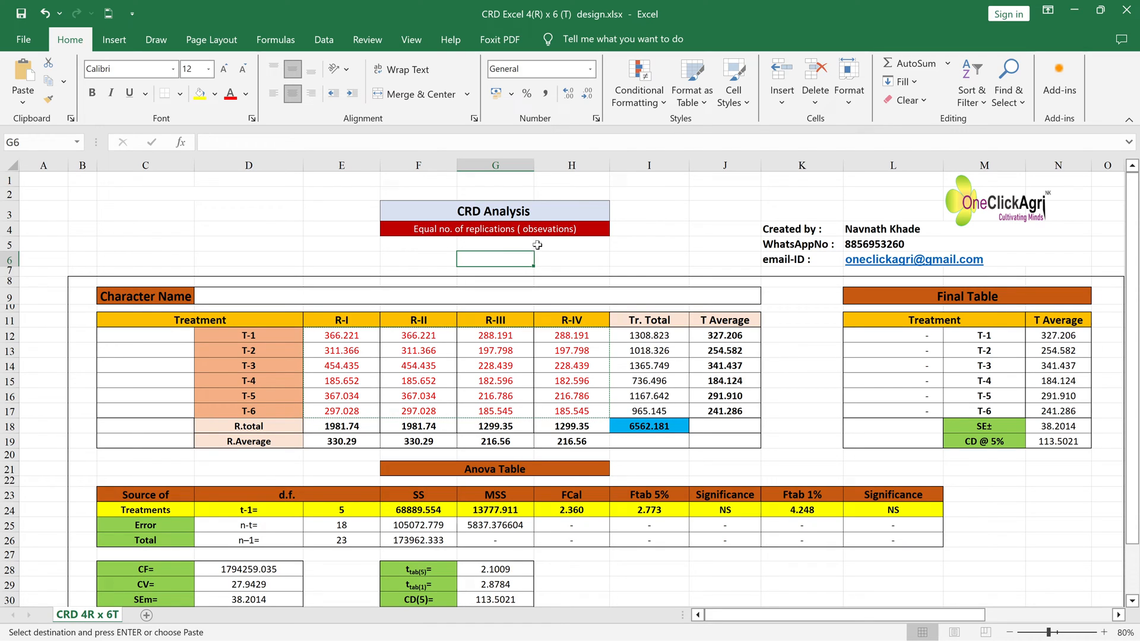
{"action": "mouse_move", "coordinate": [711, 621]}
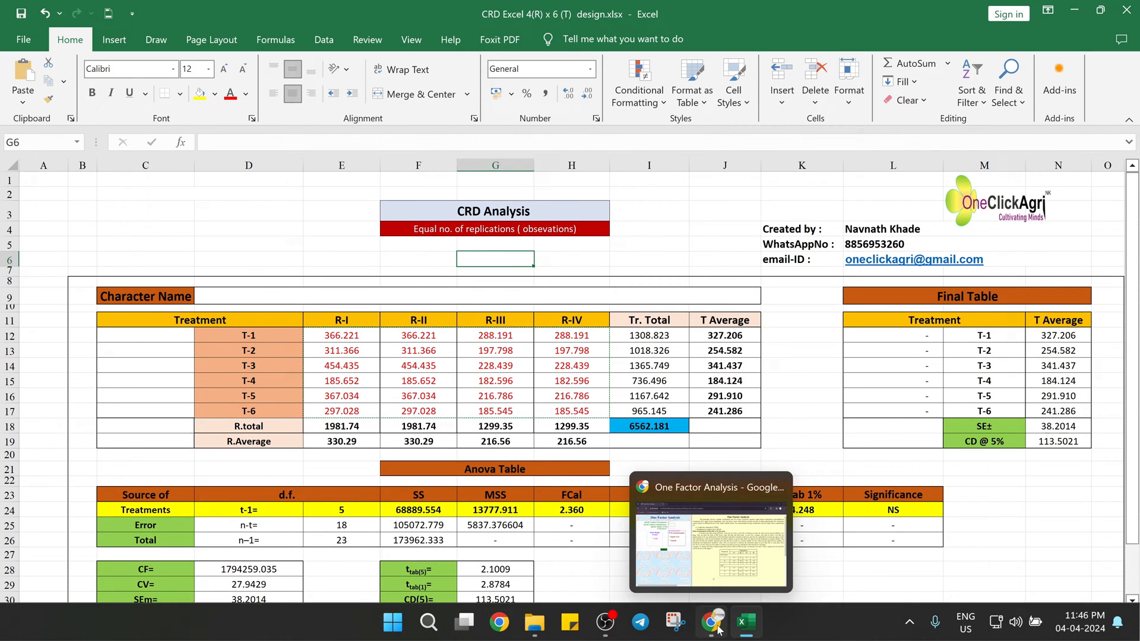
{"action": "left_click", "coordinate": [710, 531]}
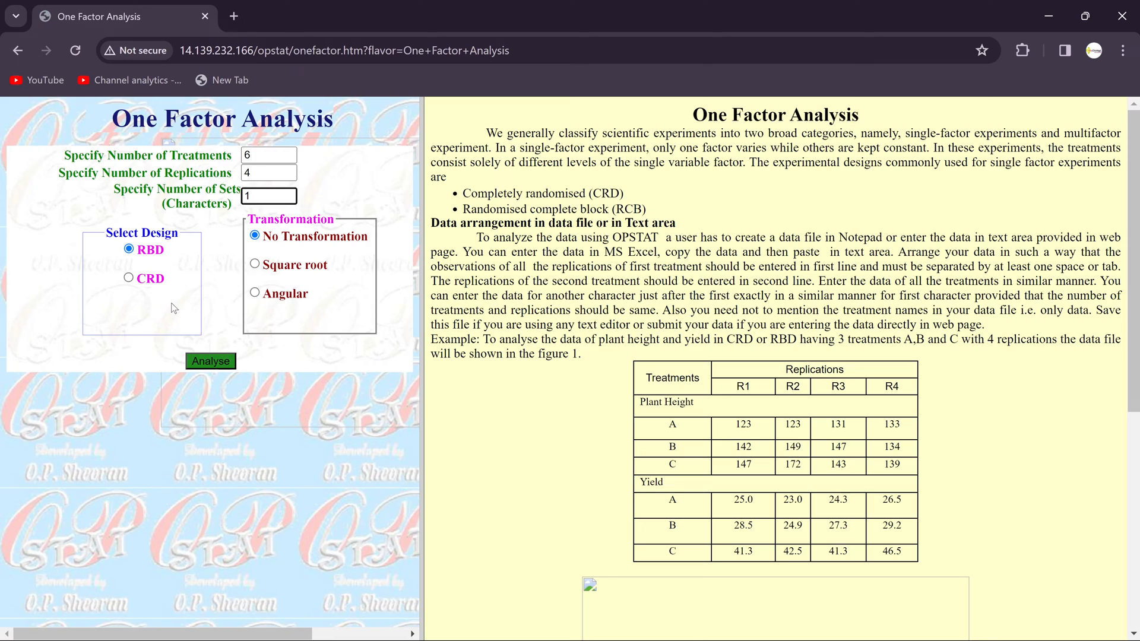
{"action": "mouse_move", "coordinate": [153, 291]}
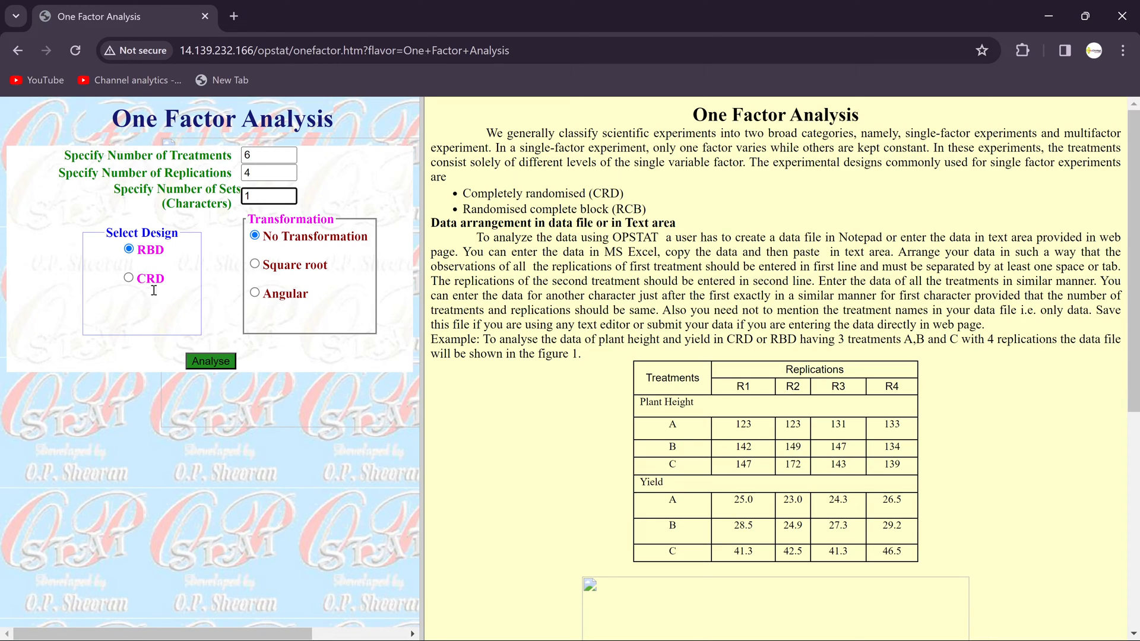
- Choose CRD as the design, keeping No Transformation
{"action": "left_click", "coordinate": [129, 278]}
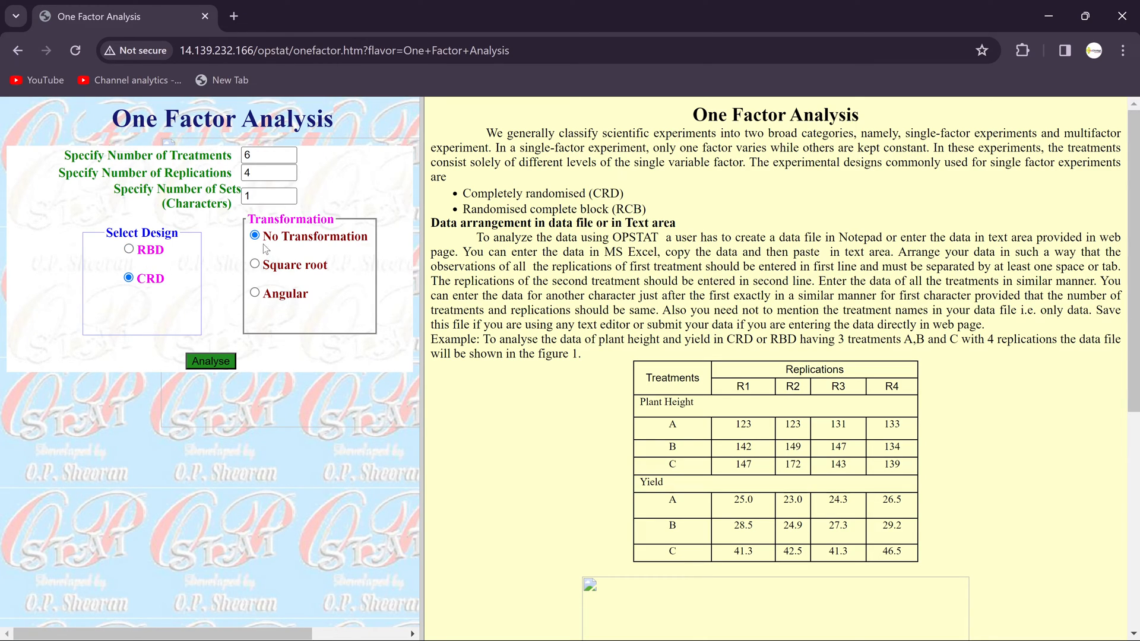
{"action": "mouse_move", "coordinate": [300, 224]}
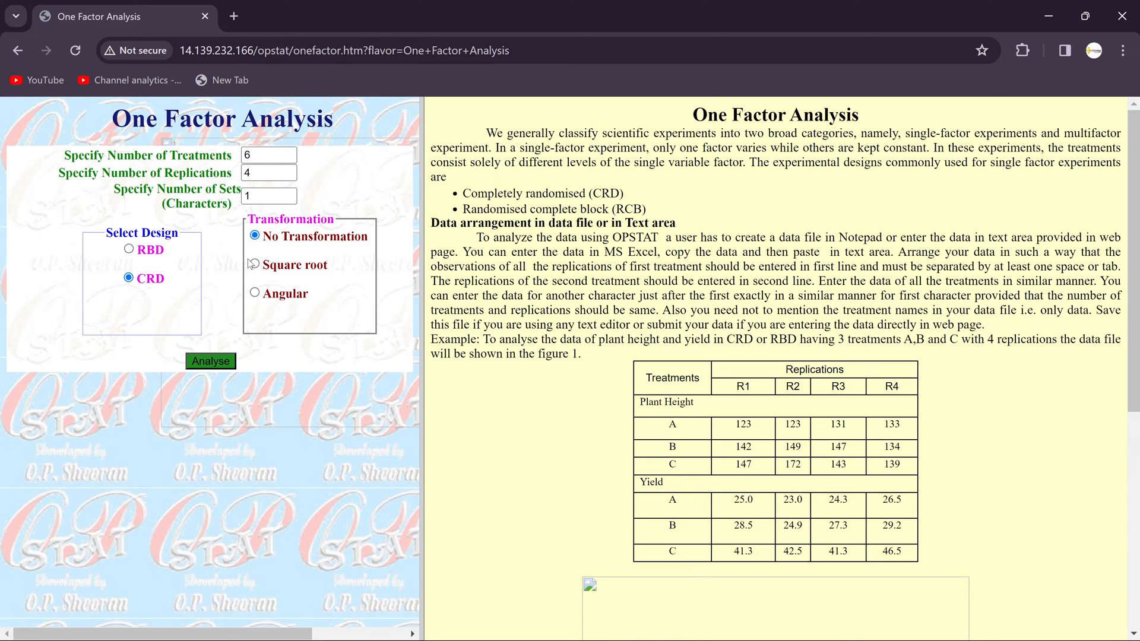
{"action": "mouse_move", "coordinate": [337, 281]}
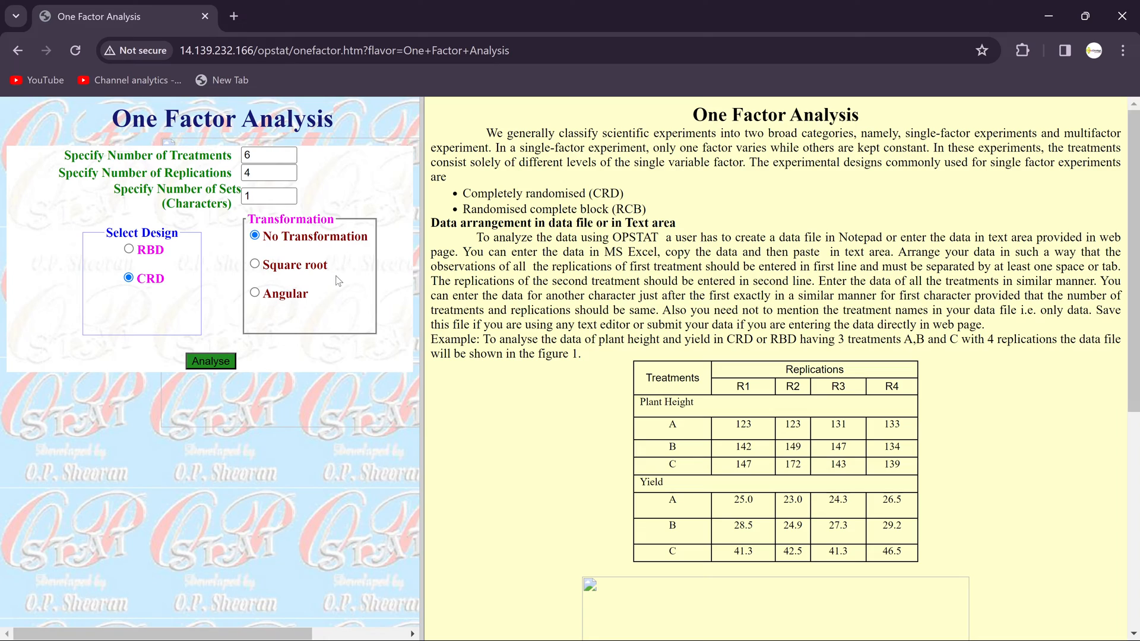
{"action": "mouse_move", "coordinate": [271, 312]}
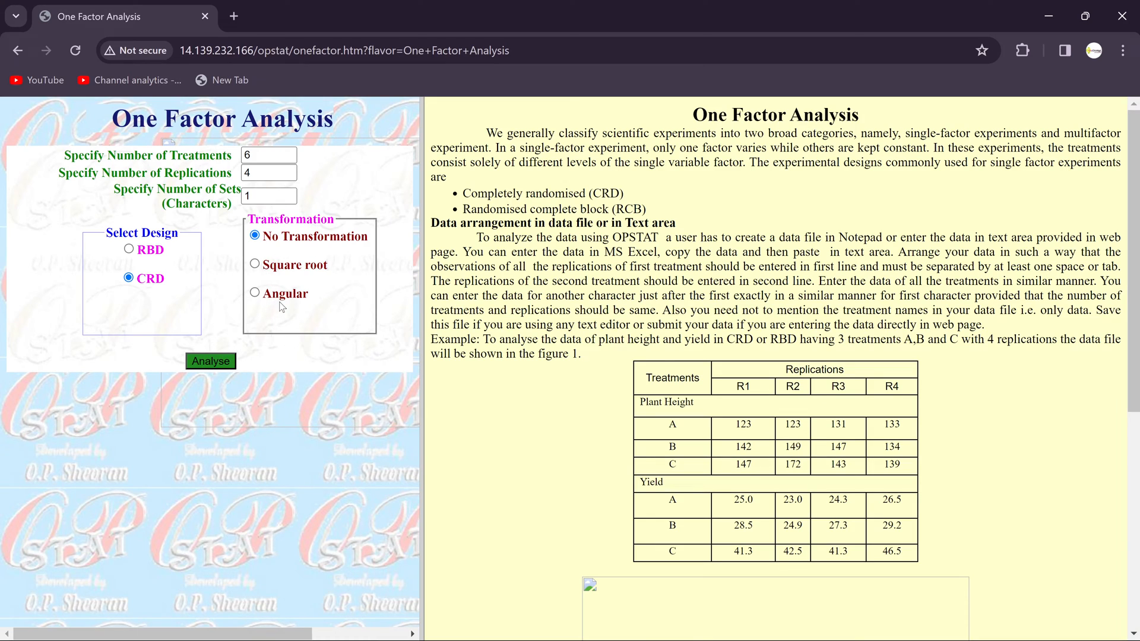
{"action": "mouse_move", "coordinate": [308, 298]}
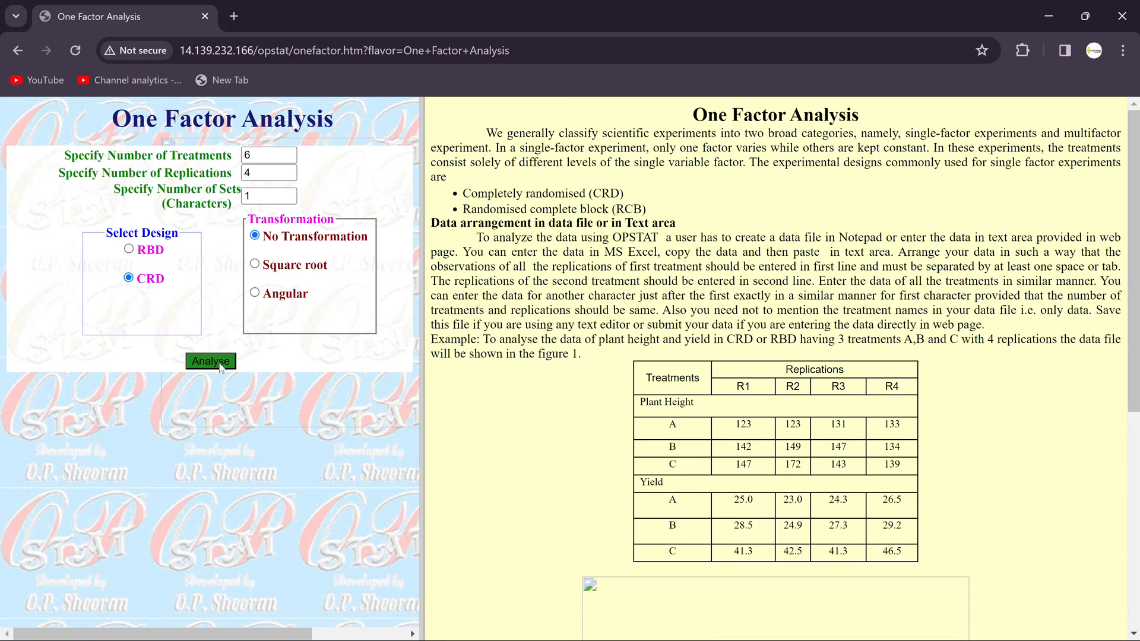
- Run the CRD analysis to open the ANOVA and means results in a new tab
{"action": "left_click", "coordinate": [211, 361]}
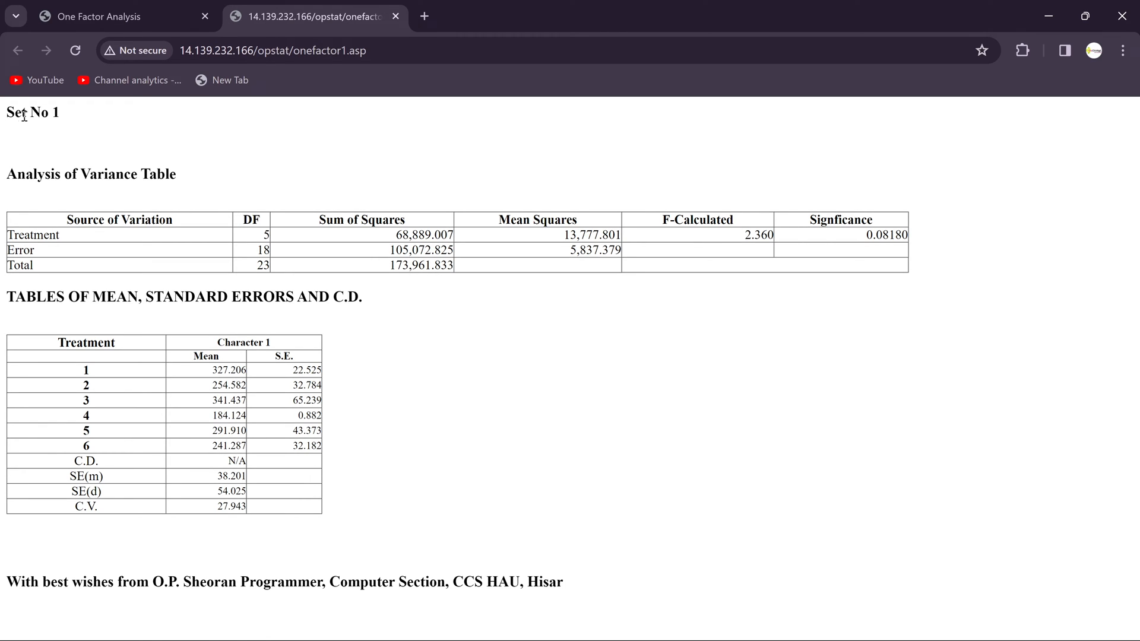
{"action": "mouse_move", "coordinate": [22, 129]}
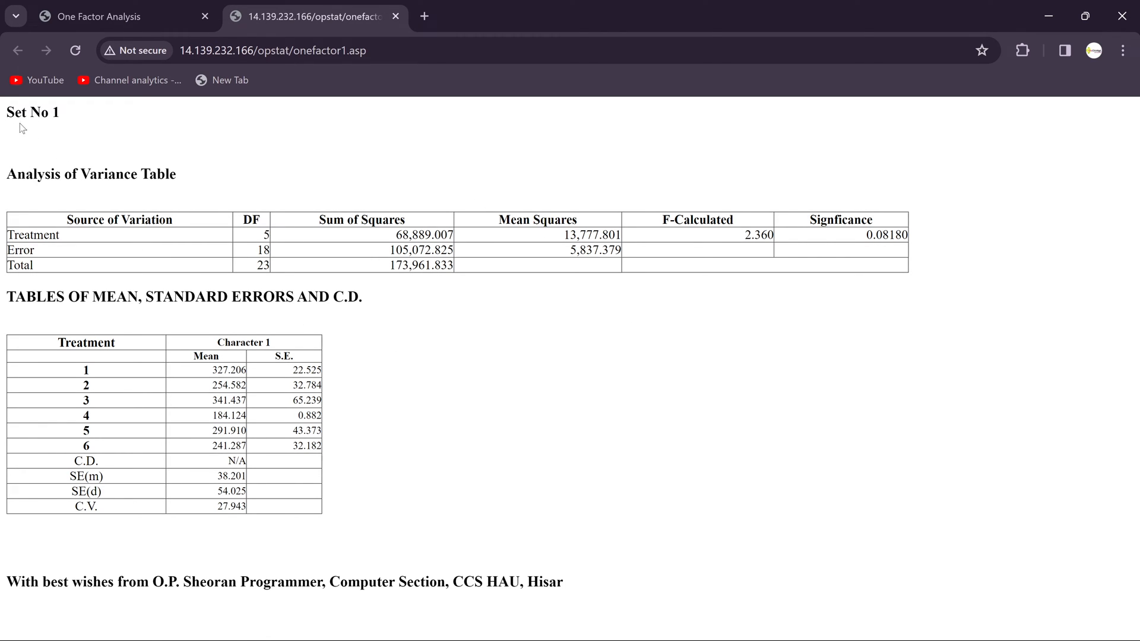
{"action": "mouse_move", "coordinate": [47, 131]}
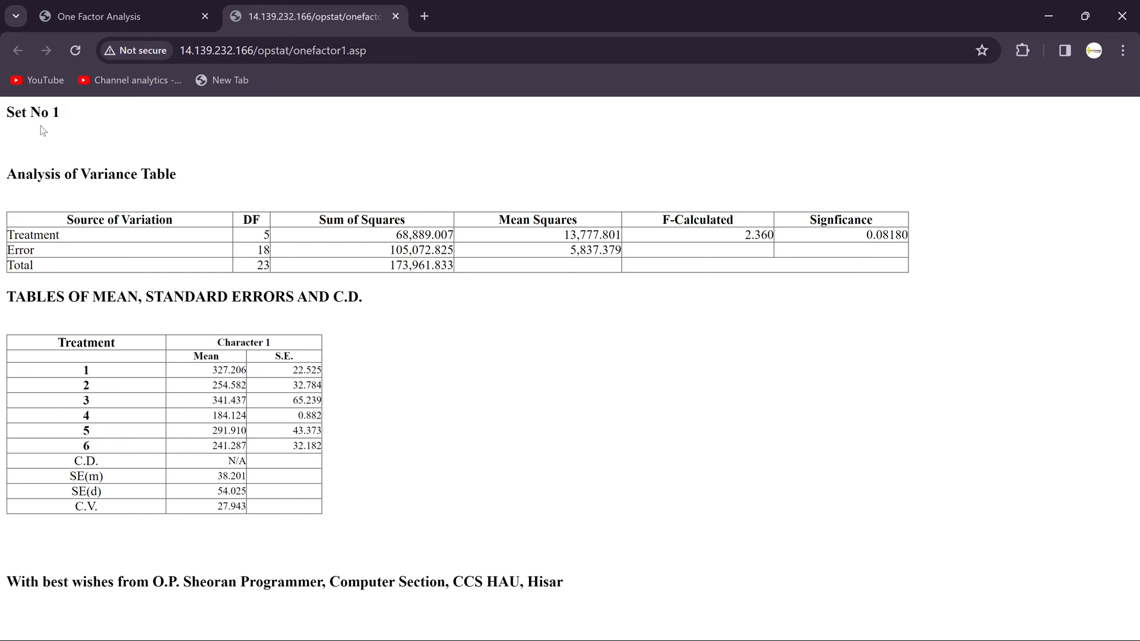
{"action": "mouse_move", "coordinate": [78, 125]}
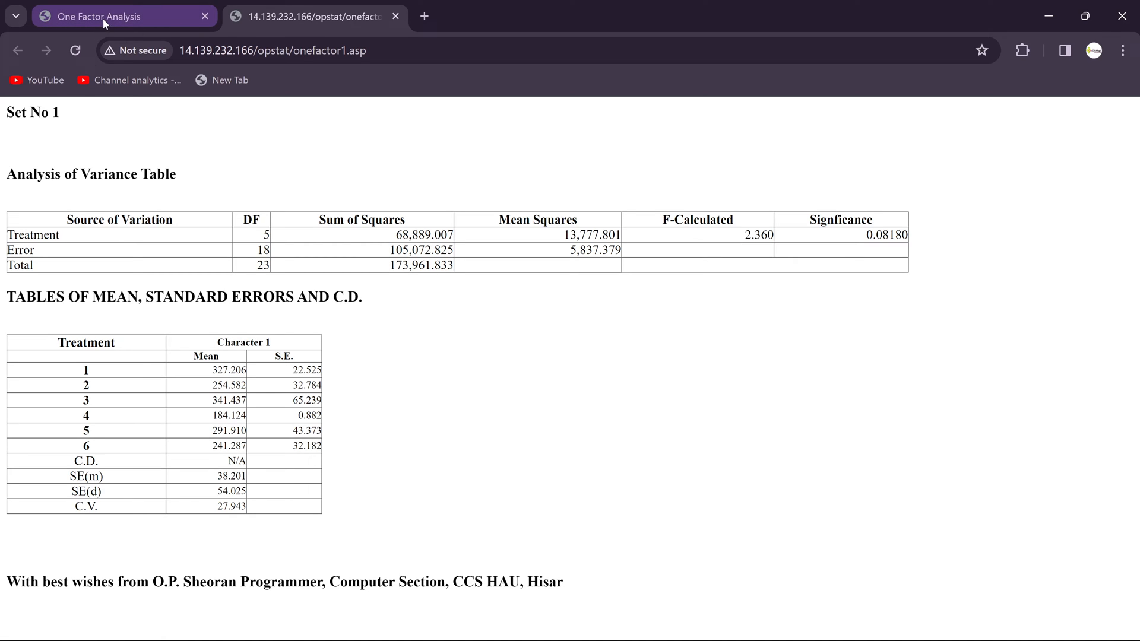
{"action": "left_click", "coordinate": [17, 50]}
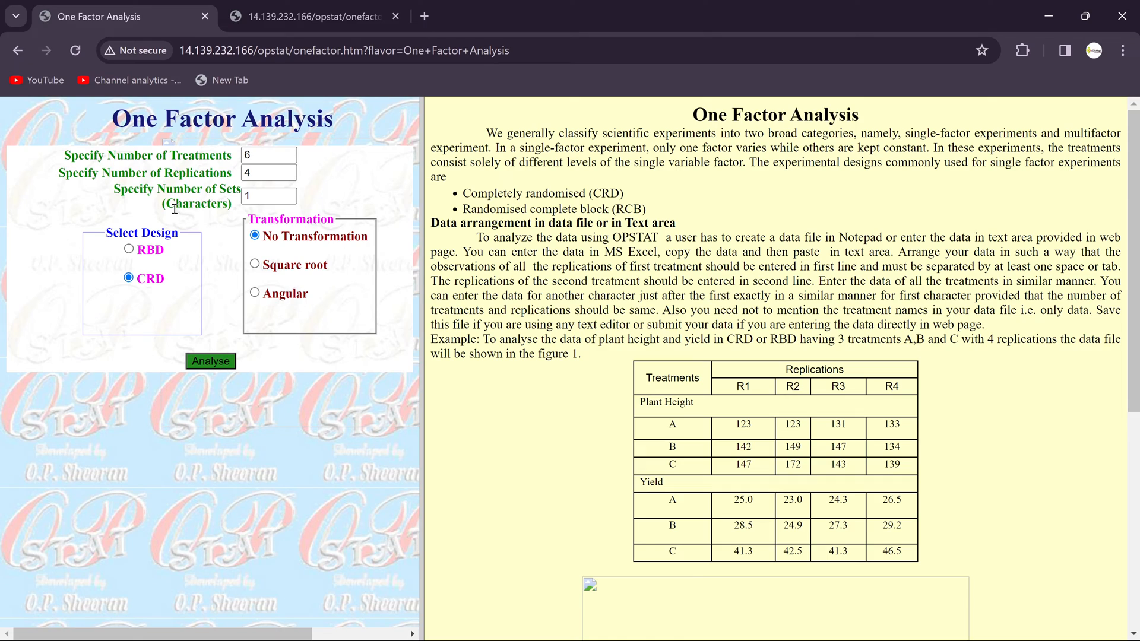
{"action": "left_click", "coordinate": [268, 197]}
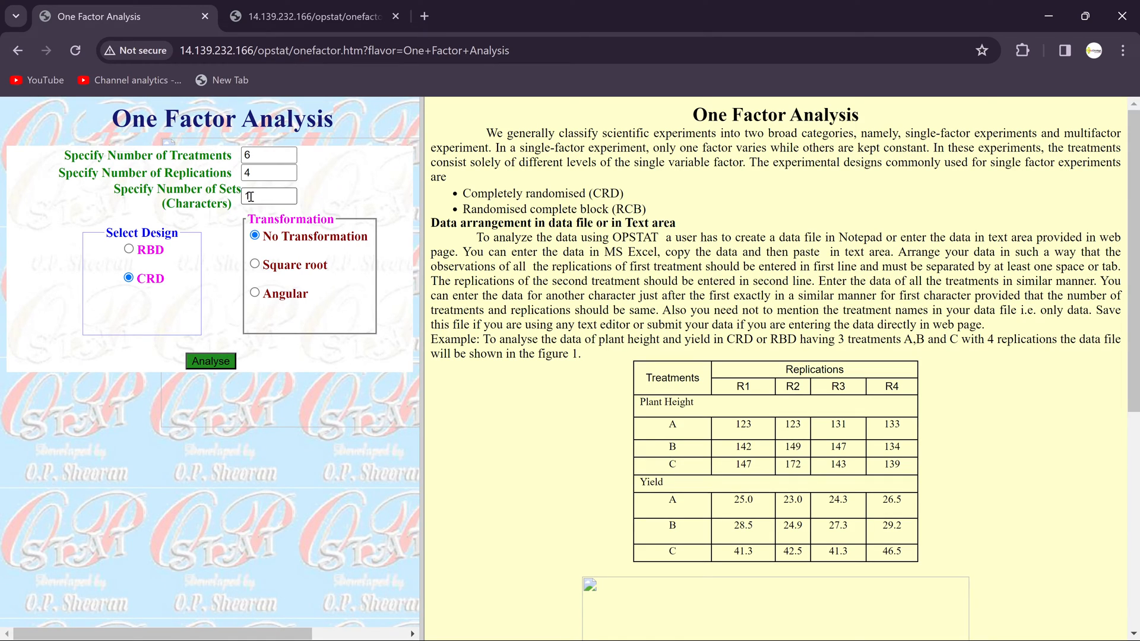
{"action": "left_click", "coordinate": [211, 361]}
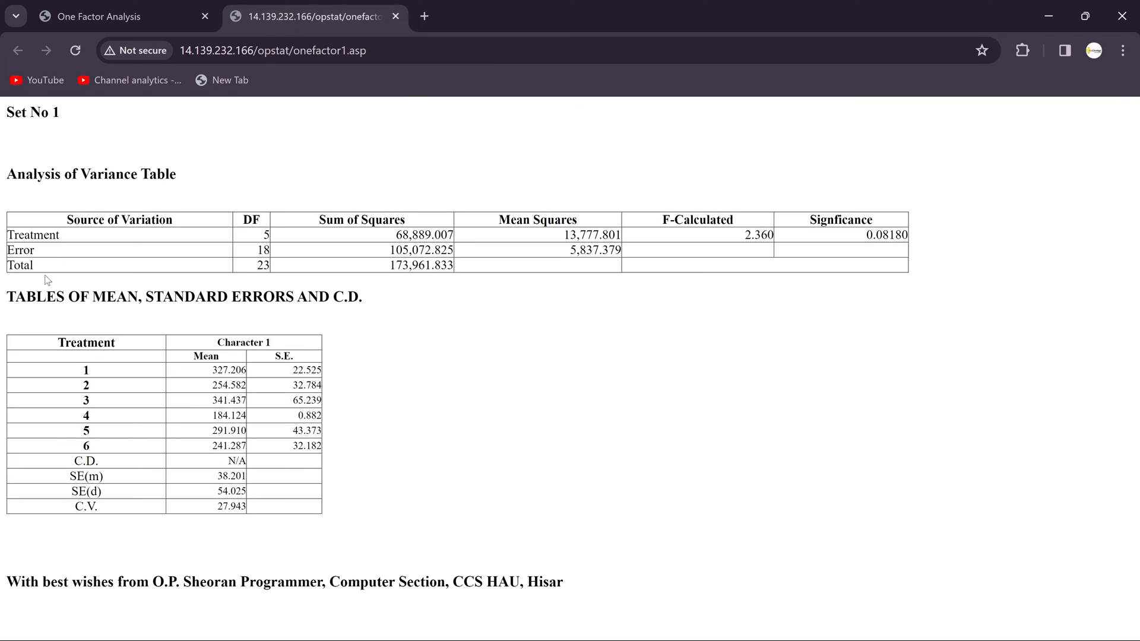
{"action": "mouse_move", "coordinate": [38, 244]}
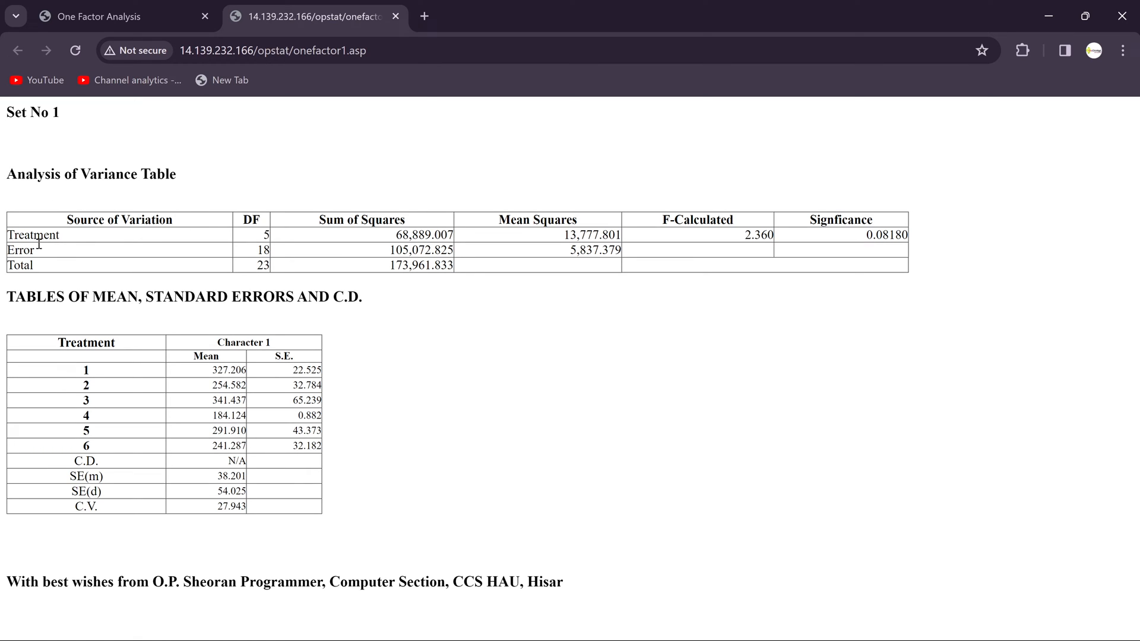
{"action": "mouse_move", "coordinate": [81, 240]}
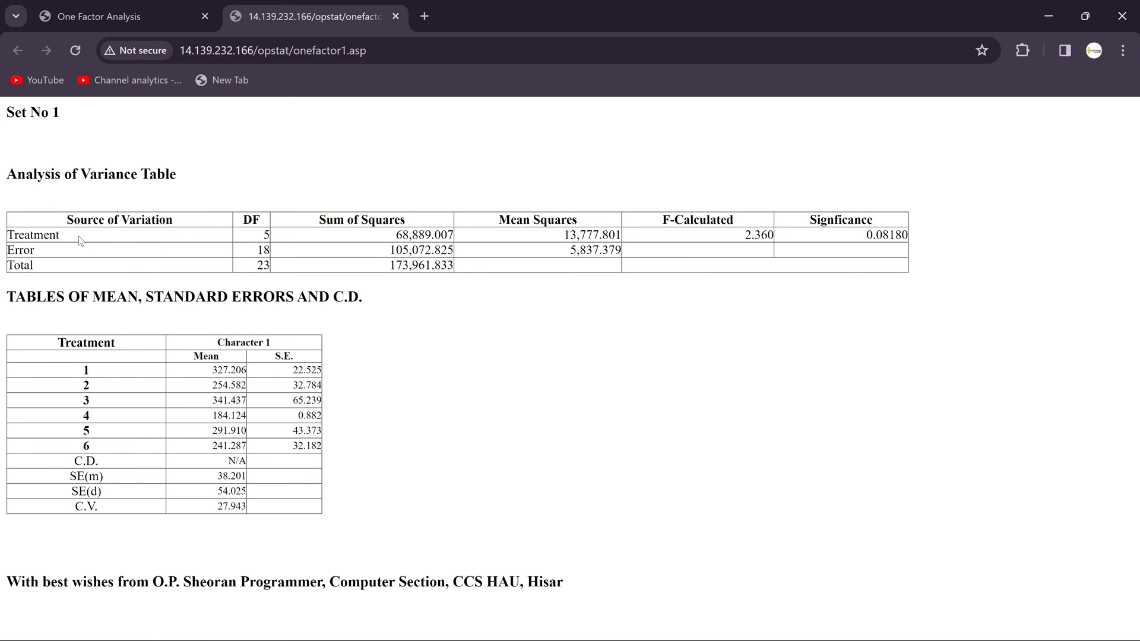
{"action": "mouse_move", "coordinate": [67, 226]}
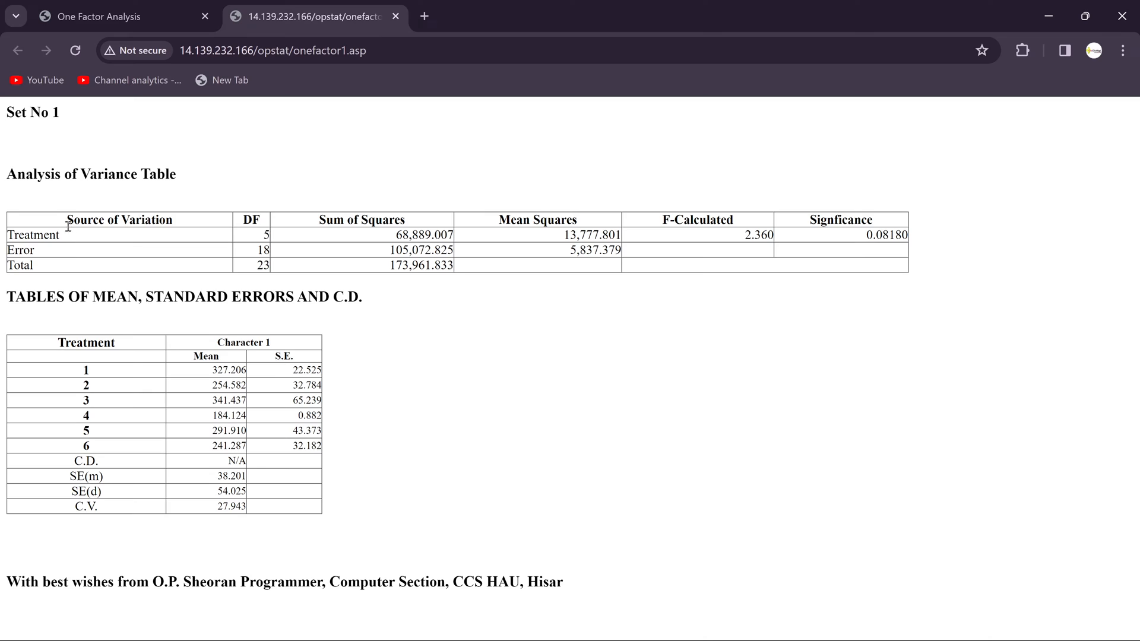
{"action": "mouse_move", "coordinate": [127, 239]}
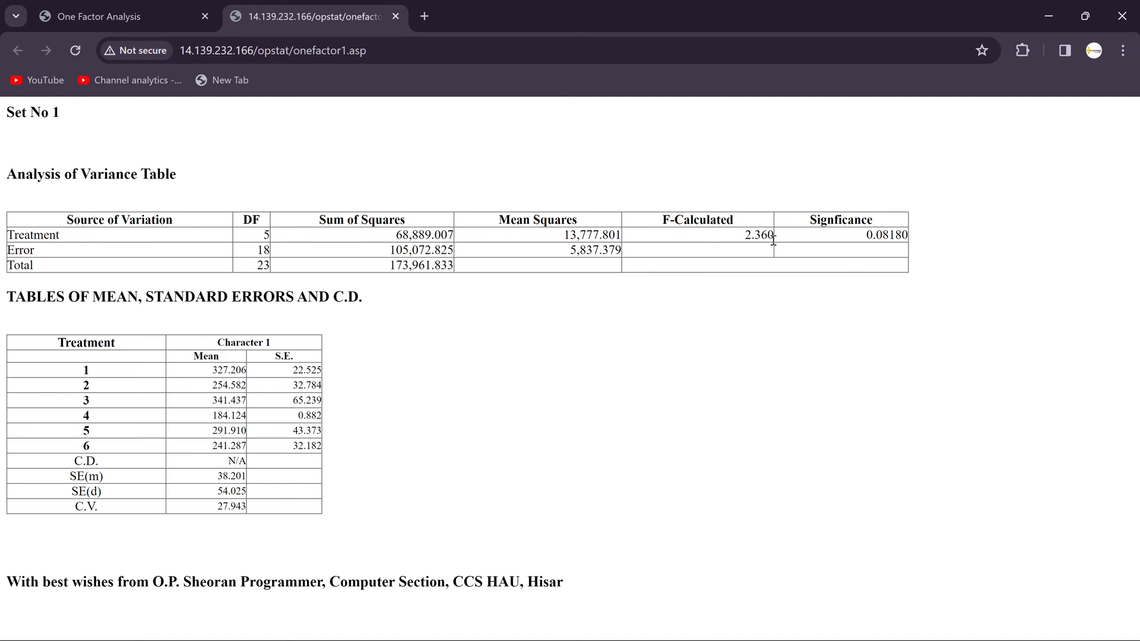
{"action": "mouse_move", "coordinate": [883, 262]}
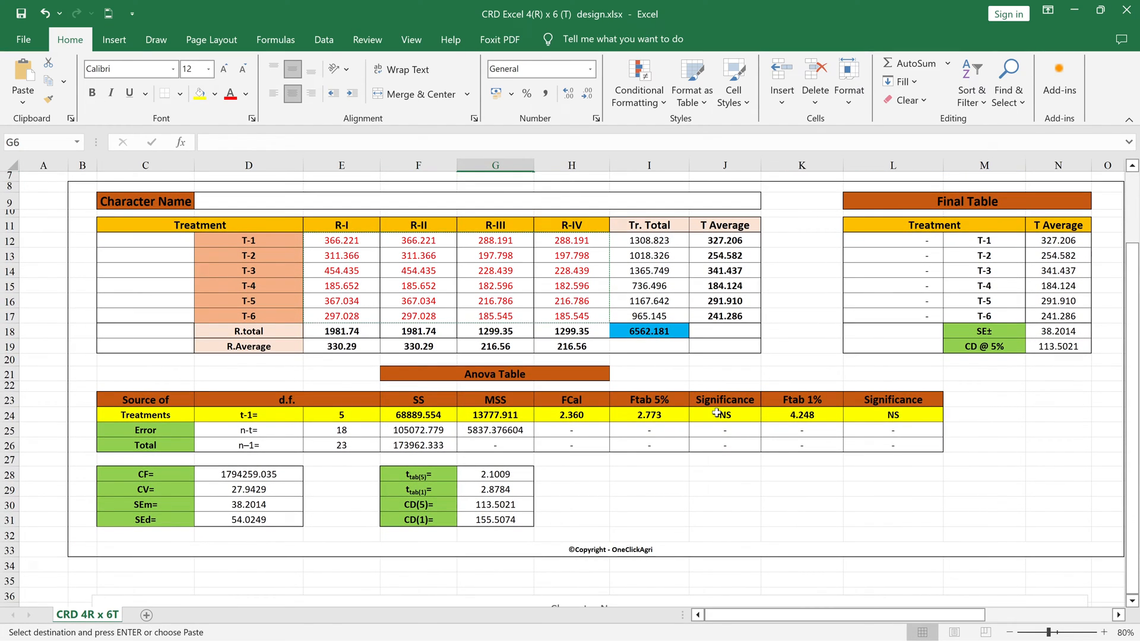
{"action": "mouse_move", "coordinate": [790, 415]}
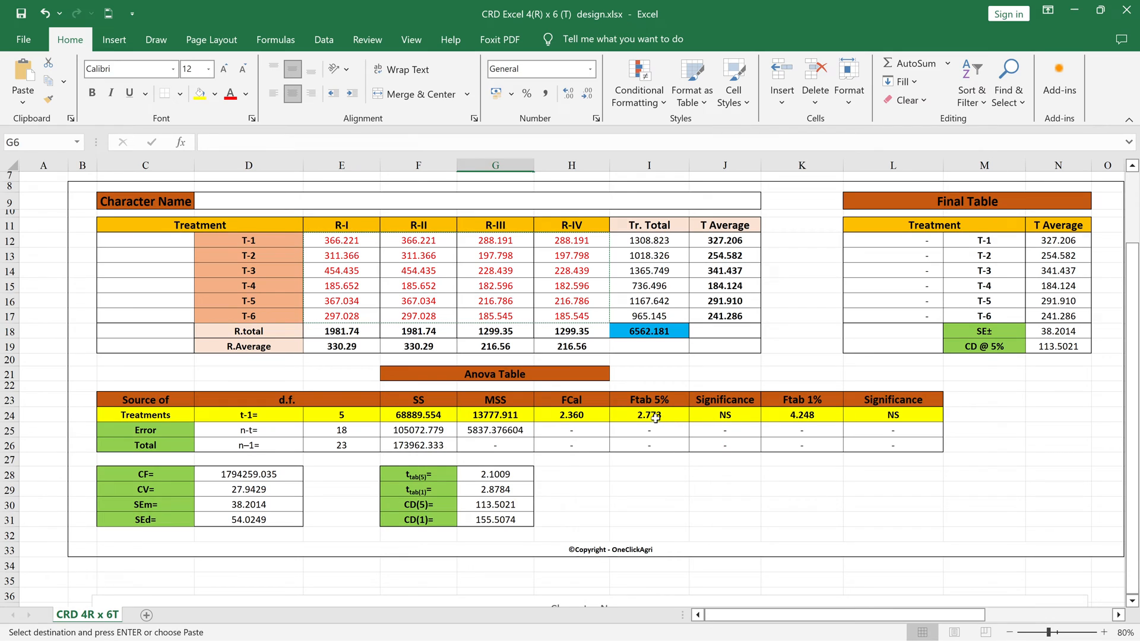
{"action": "mouse_move", "coordinate": [936, 415]}
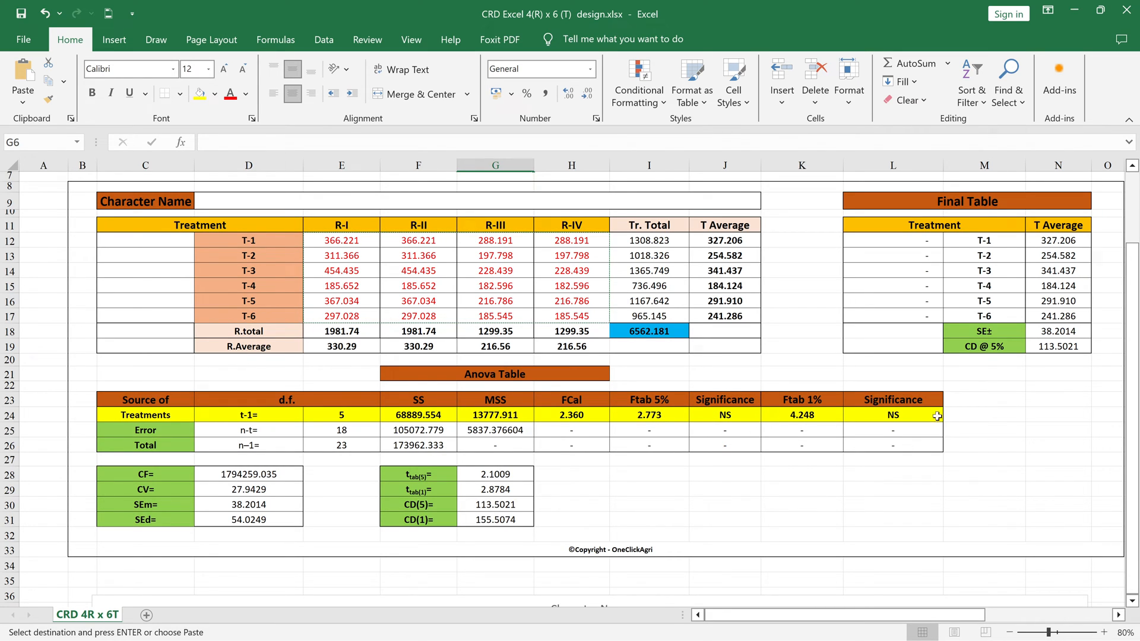
- View Excel's ANOVA table (F tabulated 4.248), then return to OPSTAT's results
{"action": "scroll", "scroll_direction": "up", "scroll_amount": 3}
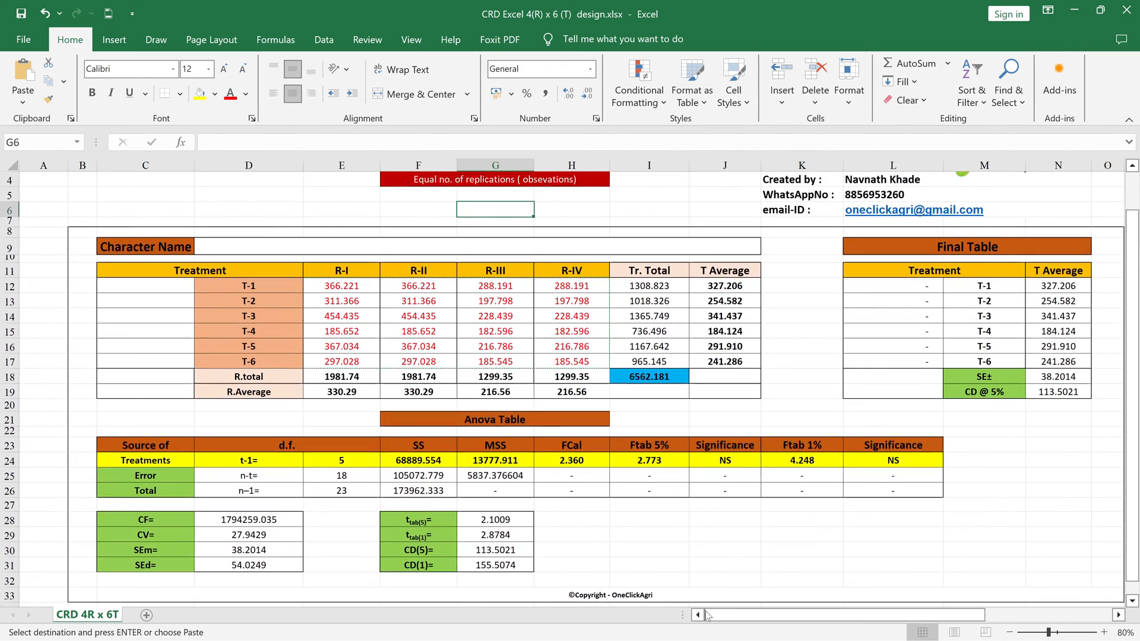
{"action": "left_click", "coordinate": [711, 622]}
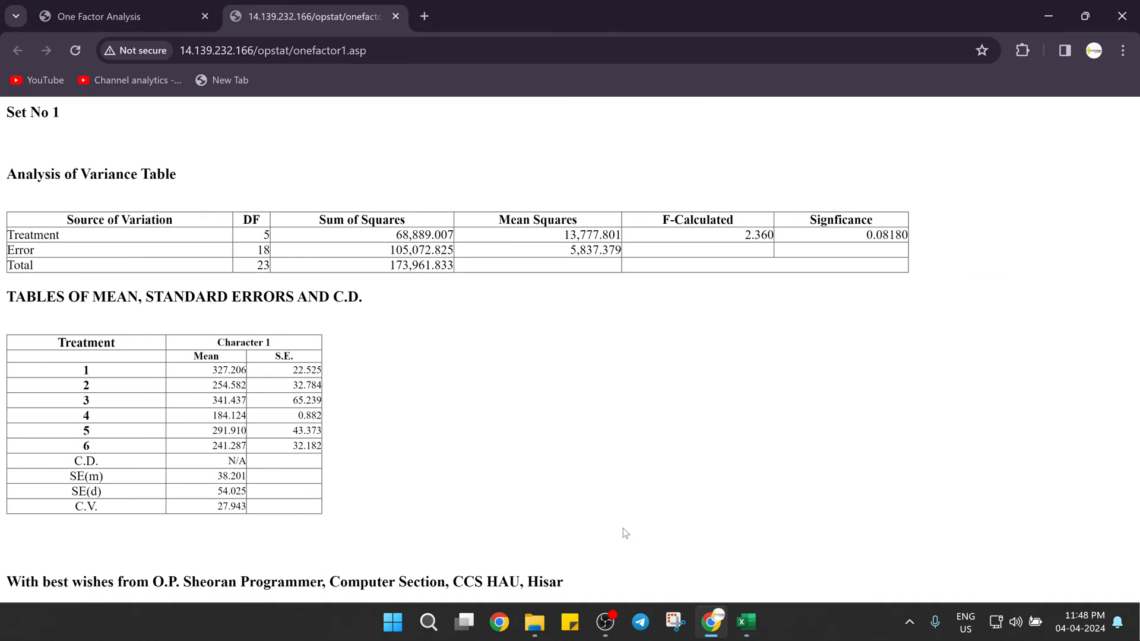
{"action": "mouse_move", "coordinate": [880, 250]}
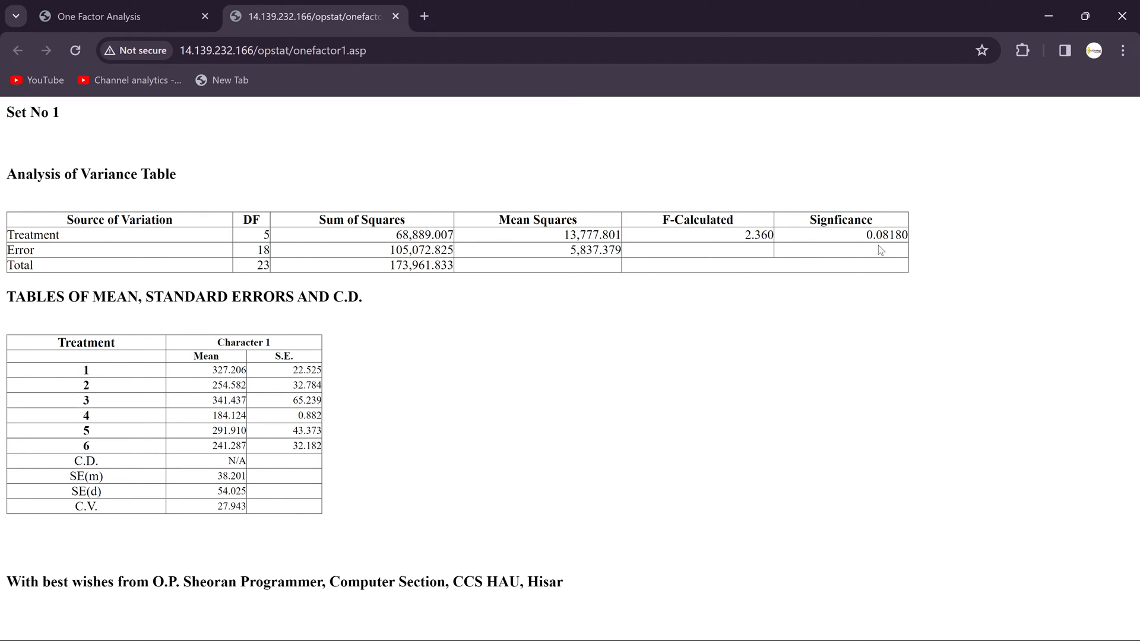
{"action": "mouse_move", "coordinate": [704, 271]}
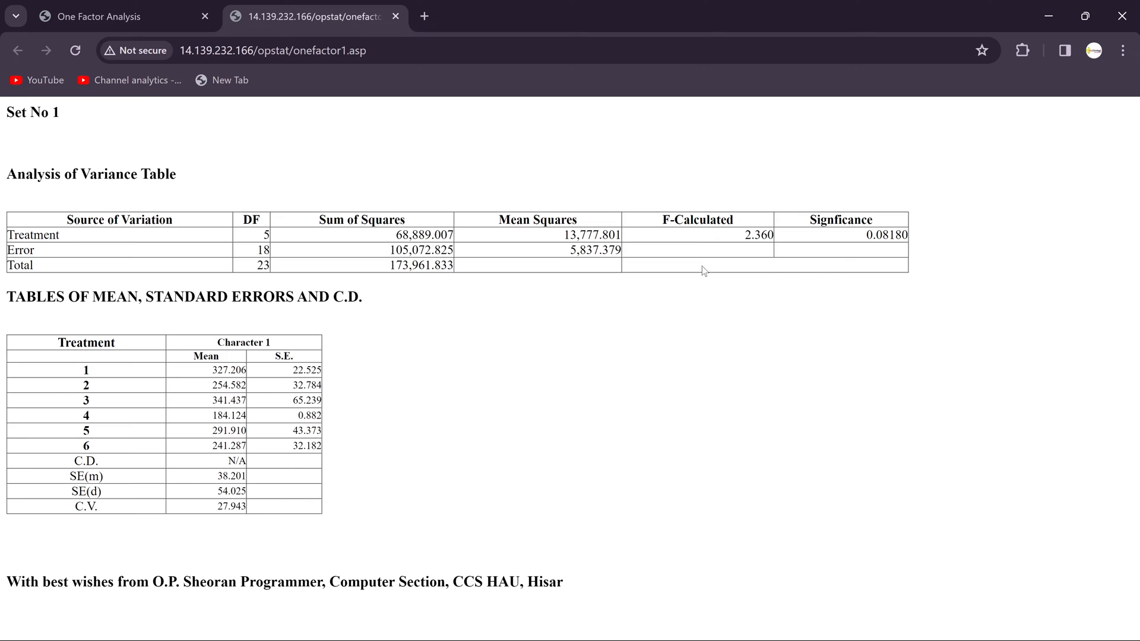
{"action": "mouse_move", "coordinate": [10, 323]}
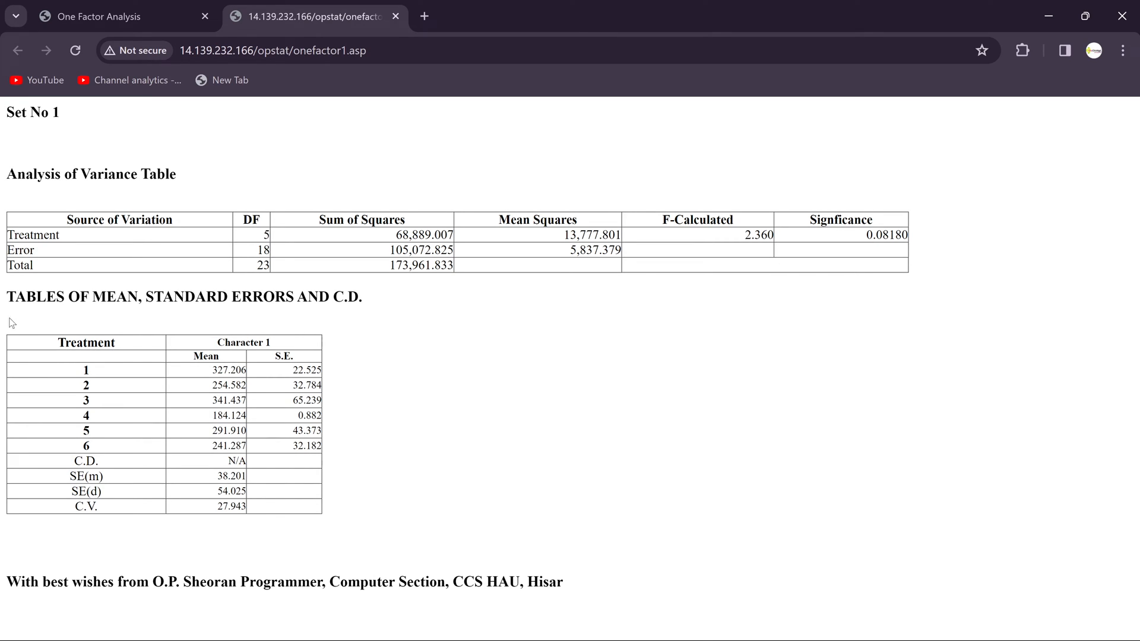
{"action": "mouse_move", "coordinate": [123, 324]}
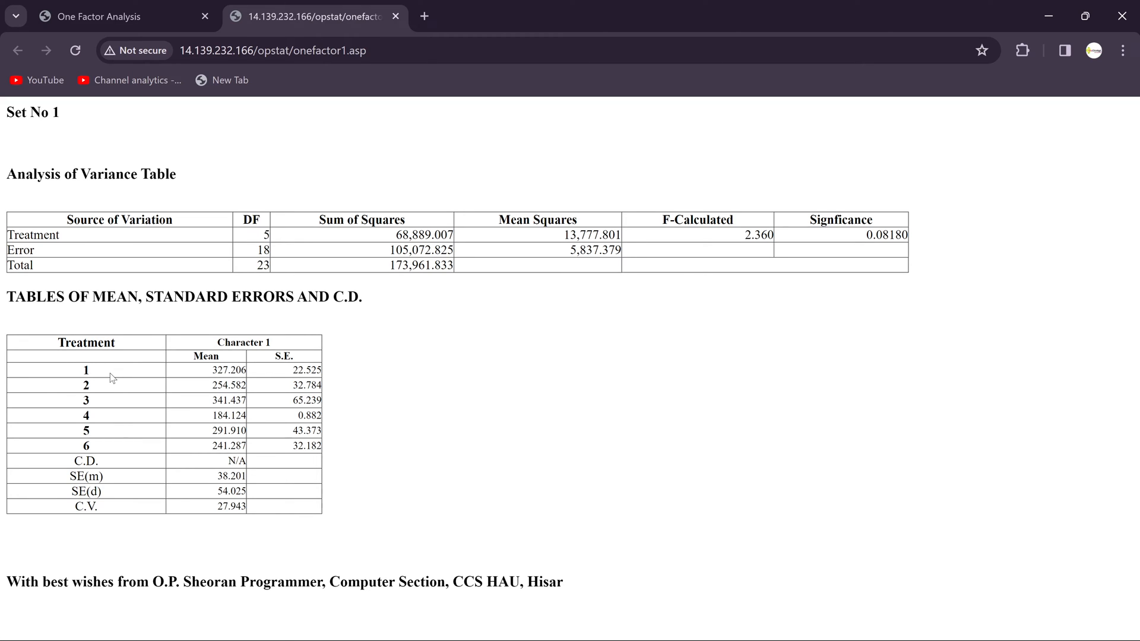
{"action": "mouse_move", "coordinate": [110, 456]}
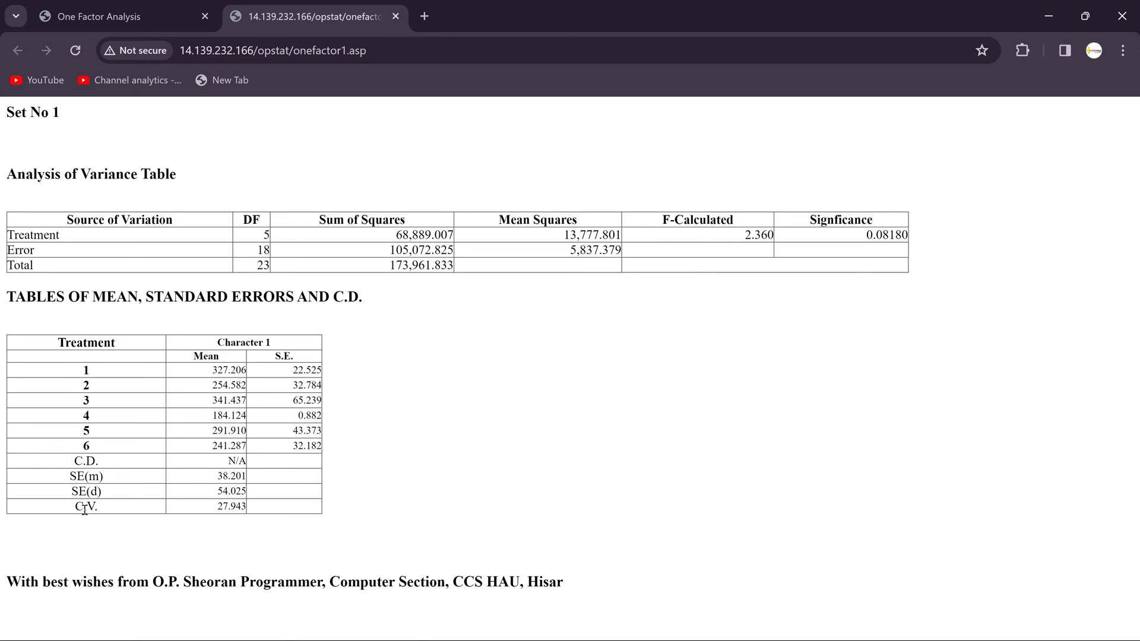
{"action": "mouse_move", "coordinate": [257, 342]}
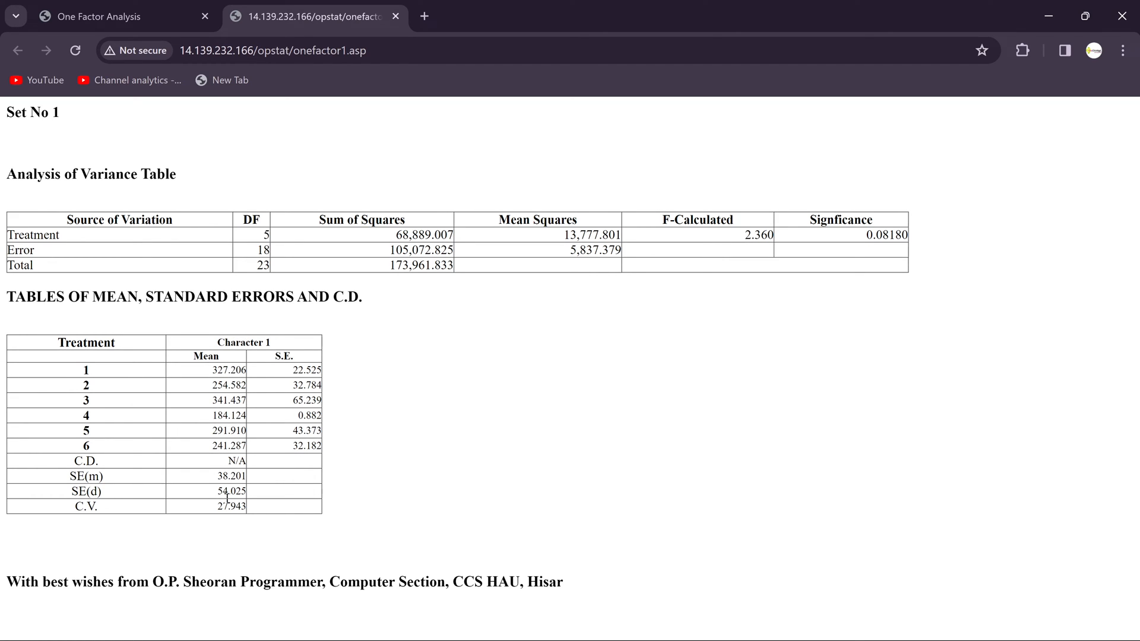
{"action": "mouse_move", "coordinate": [241, 460]}
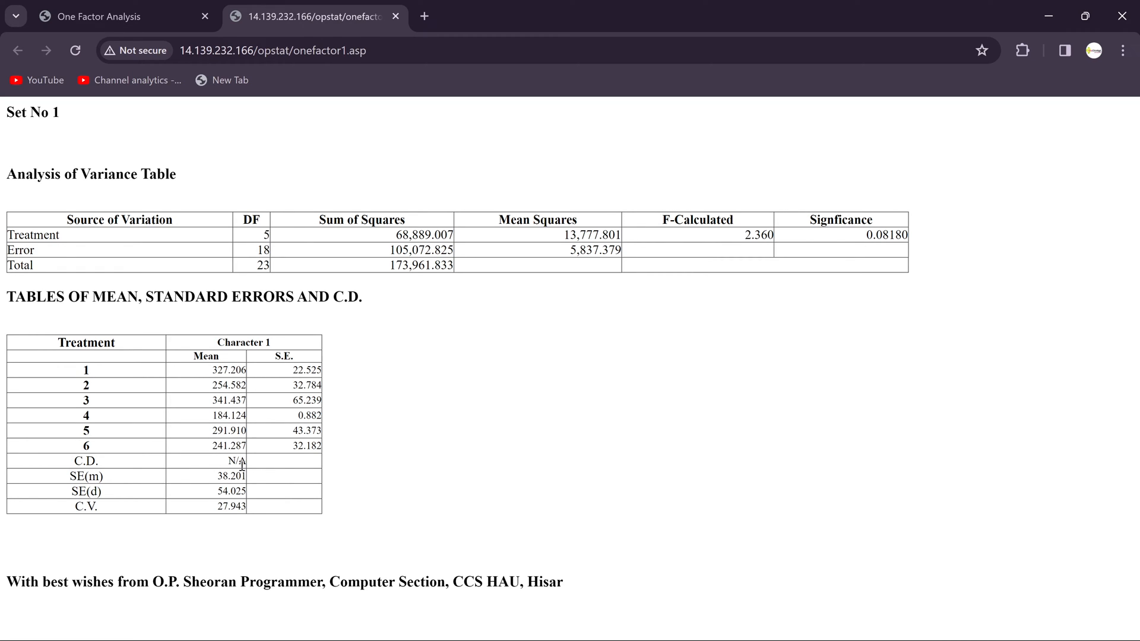
{"action": "mouse_move", "coordinate": [901, 248]}
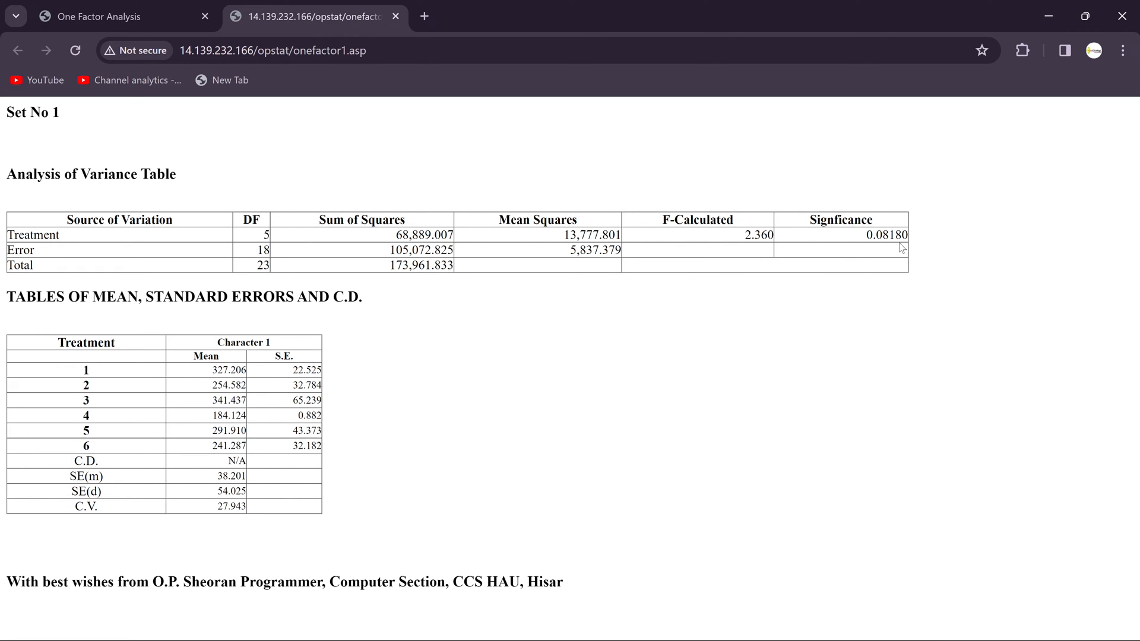
{"action": "mouse_move", "coordinate": [241, 471]}
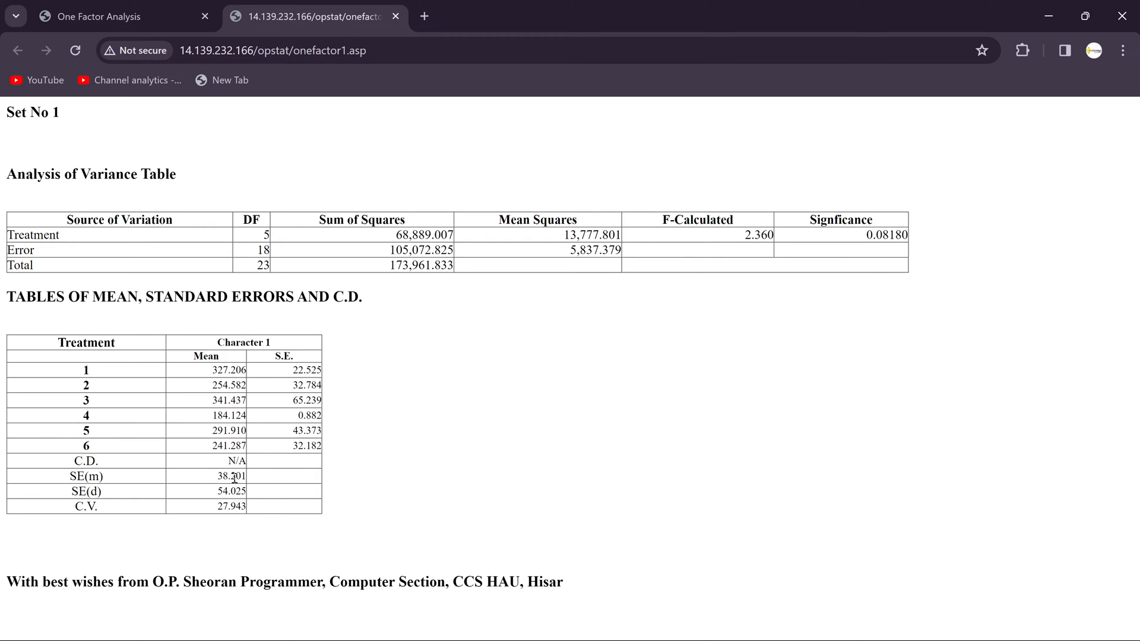
{"action": "mouse_move", "coordinate": [284, 342]}
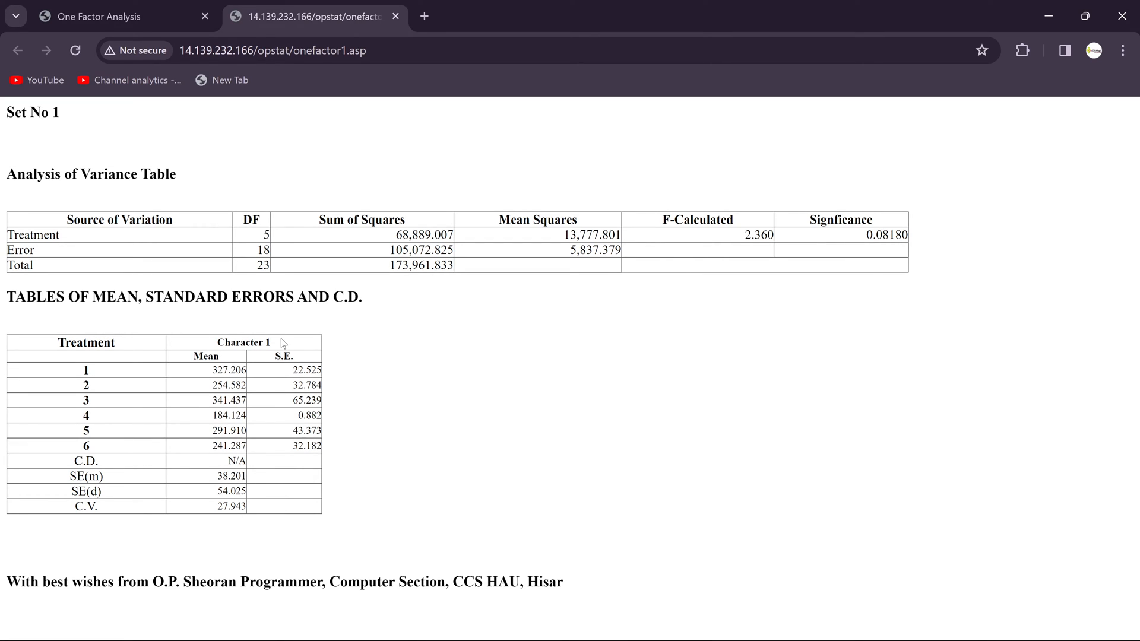
{"action": "mouse_move", "coordinate": [349, 497]}
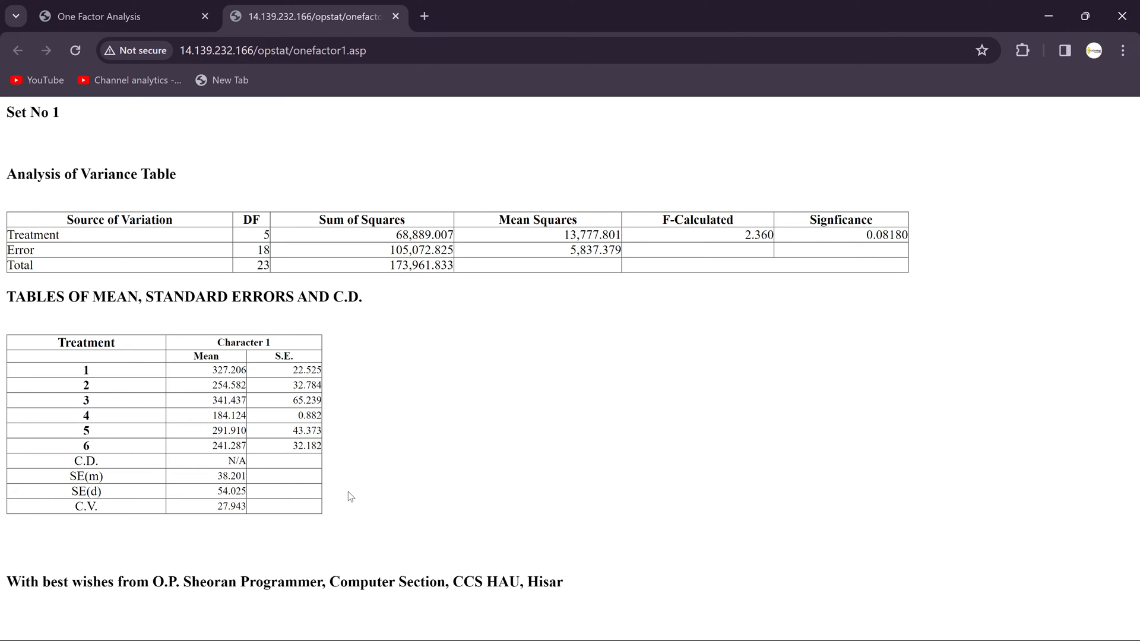
{"action": "mouse_move", "coordinate": [306, 320]}
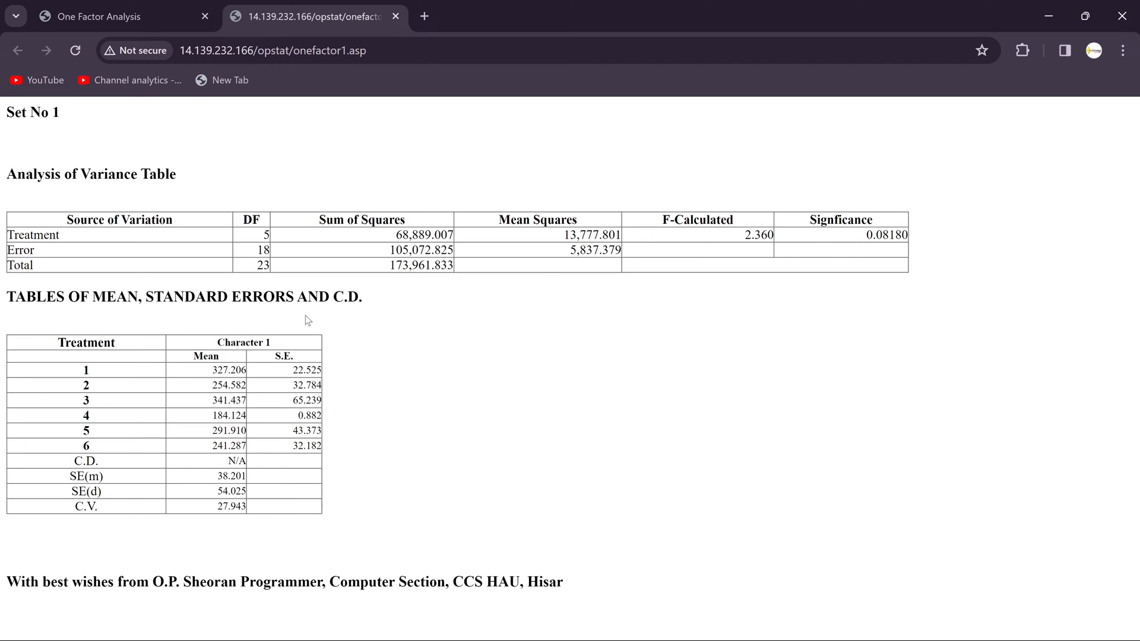
- Go back from the results page showing SE(m) 38.201 and C.V. 27.943
{"action": "left_click", "coordinate": [18, 49]}
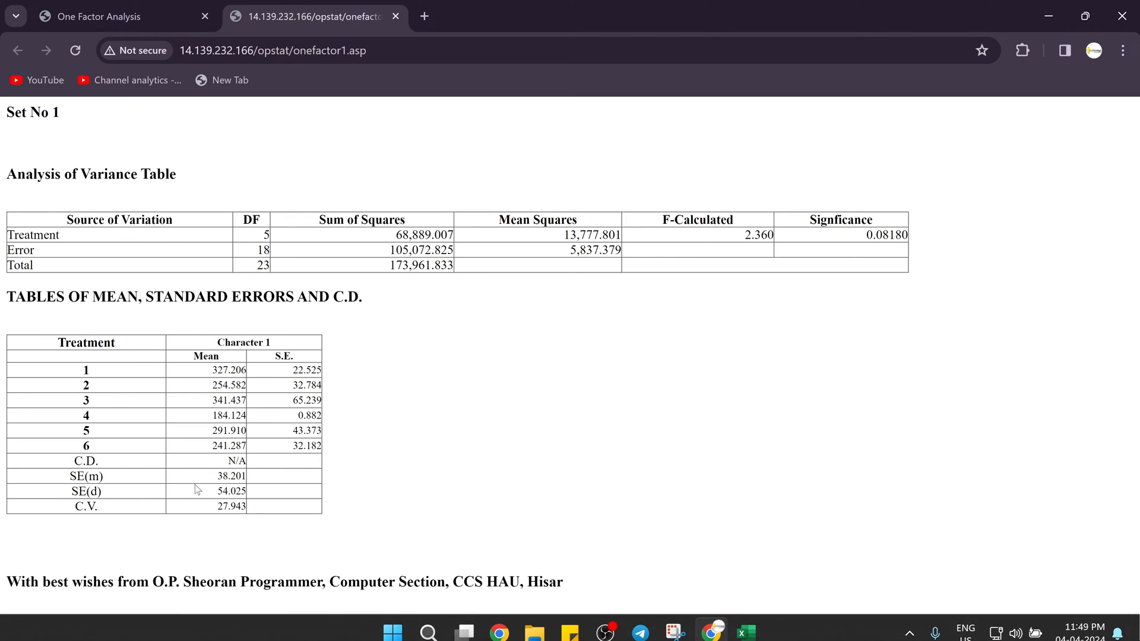
{"action": "mouse_move", "coordinate": [102, 466]}
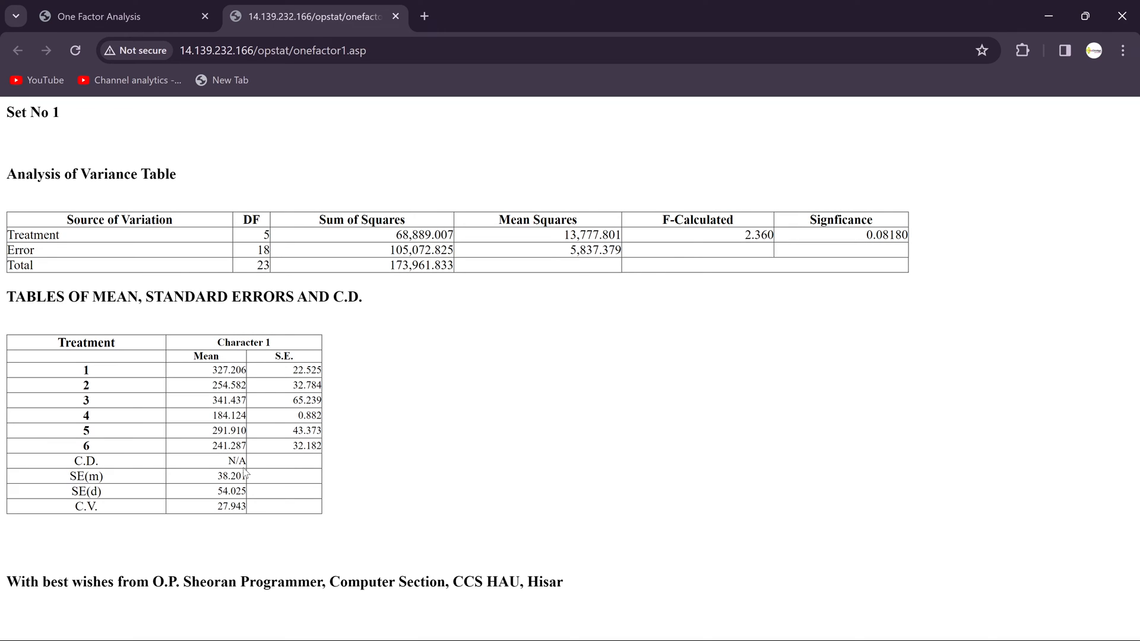
{"action": "mouse_move", "coordinate": [197, 359]}
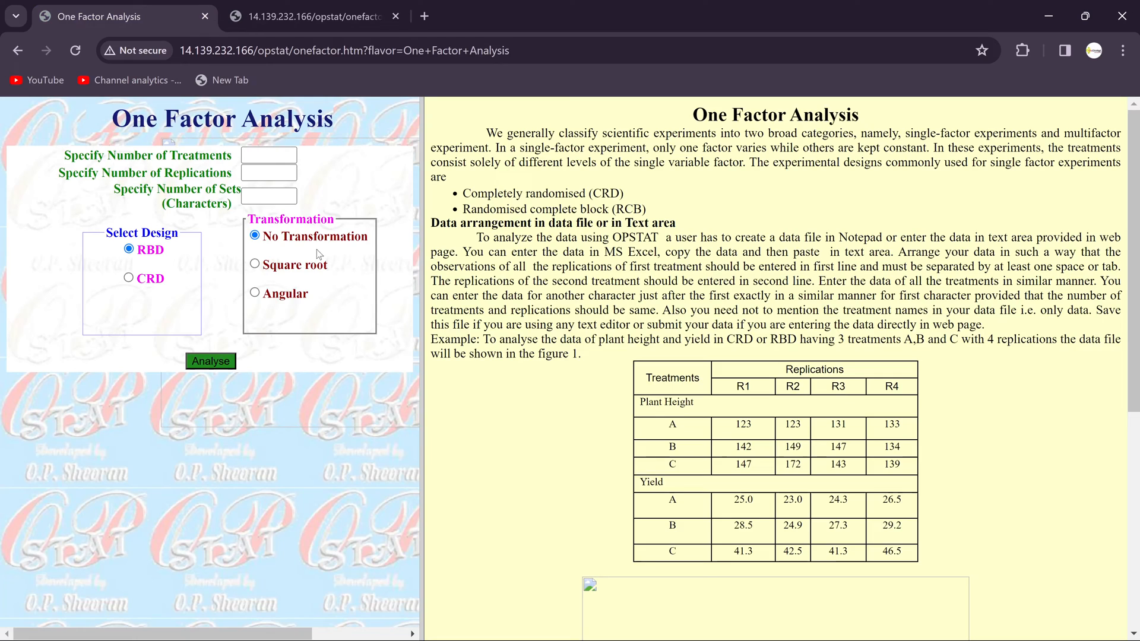
{"action": "mouse_move", "coordinate": [153, 42]}
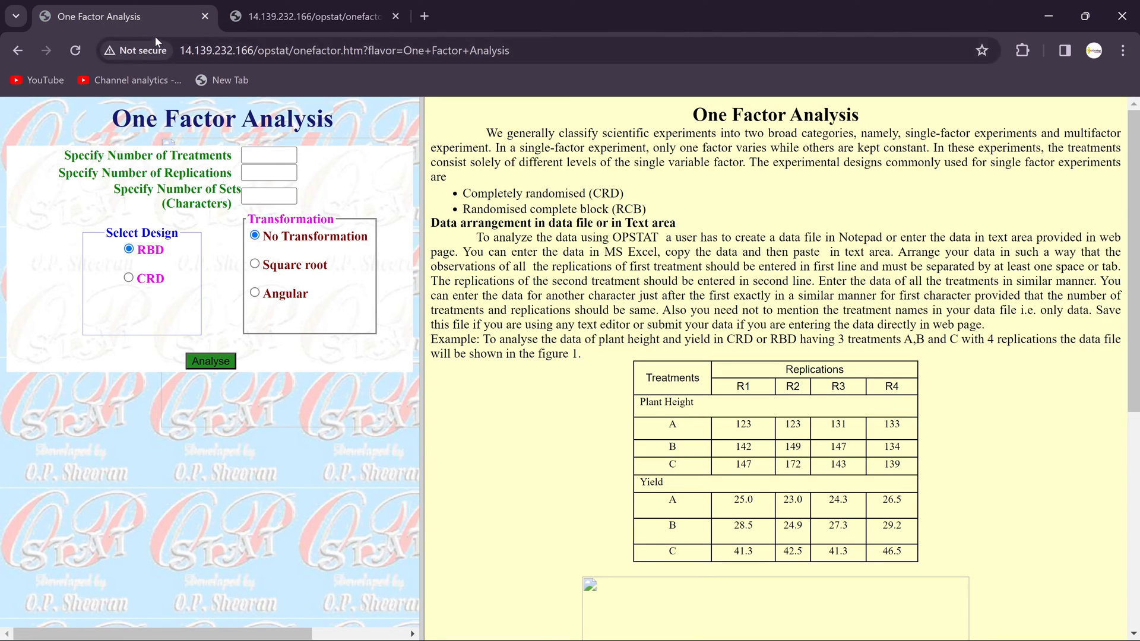
- Go forward to the data entry page, then switch to the Excel CRD template
{"action": "left_click", "coordinate": [18, 50]}
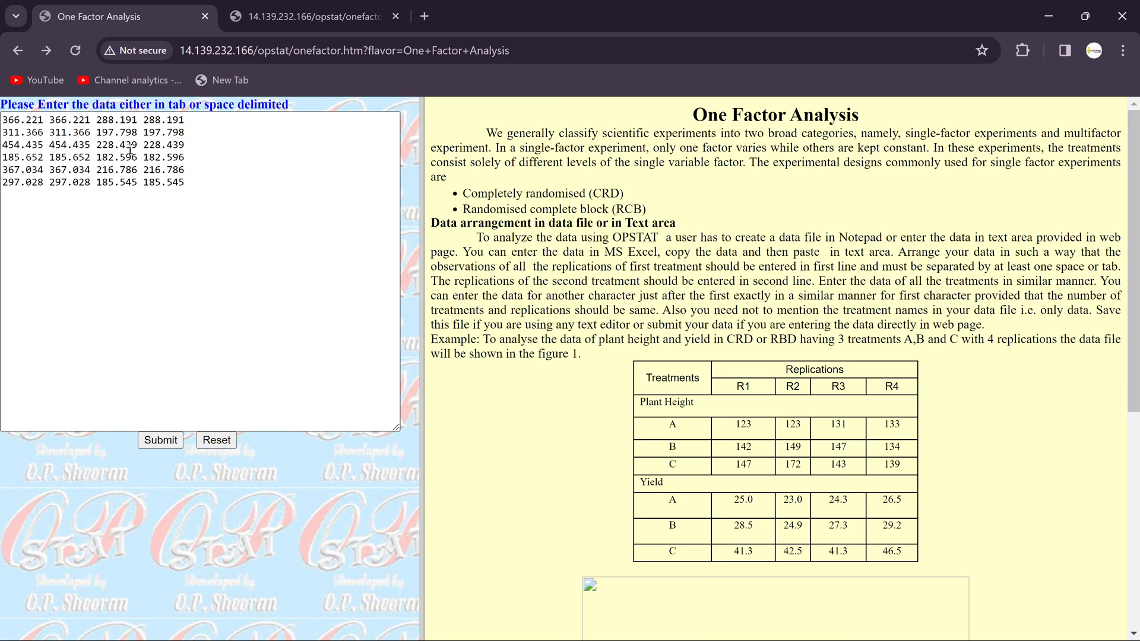
{"action": "mouse_move", "coordinate": [593, 476]}
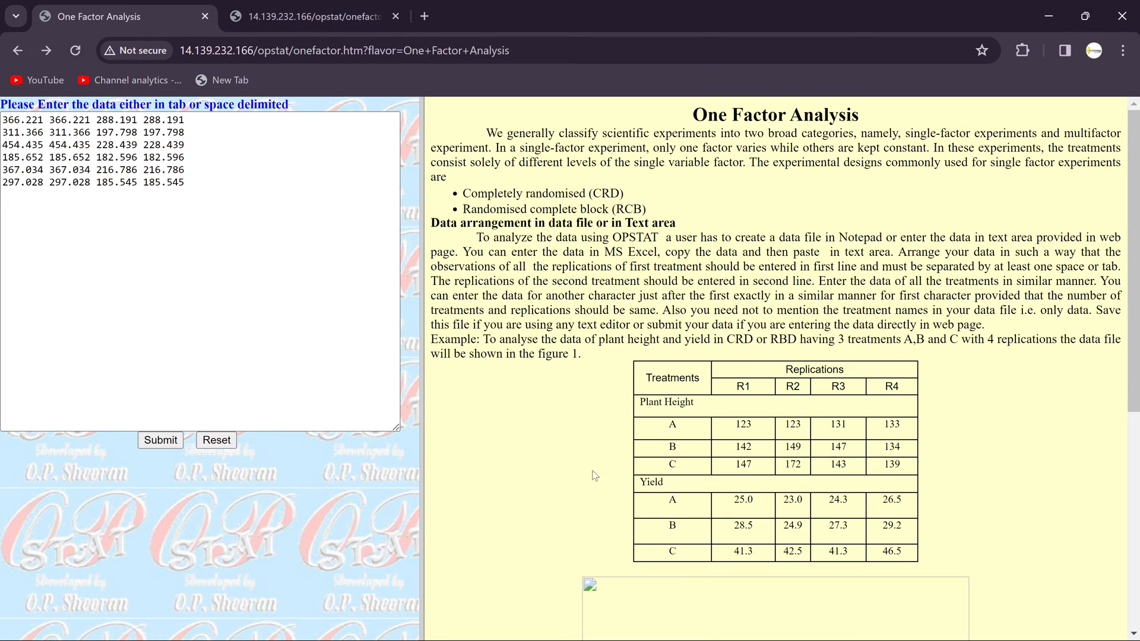
{"action": "mouse_move", "coordinate": [501, 424]}
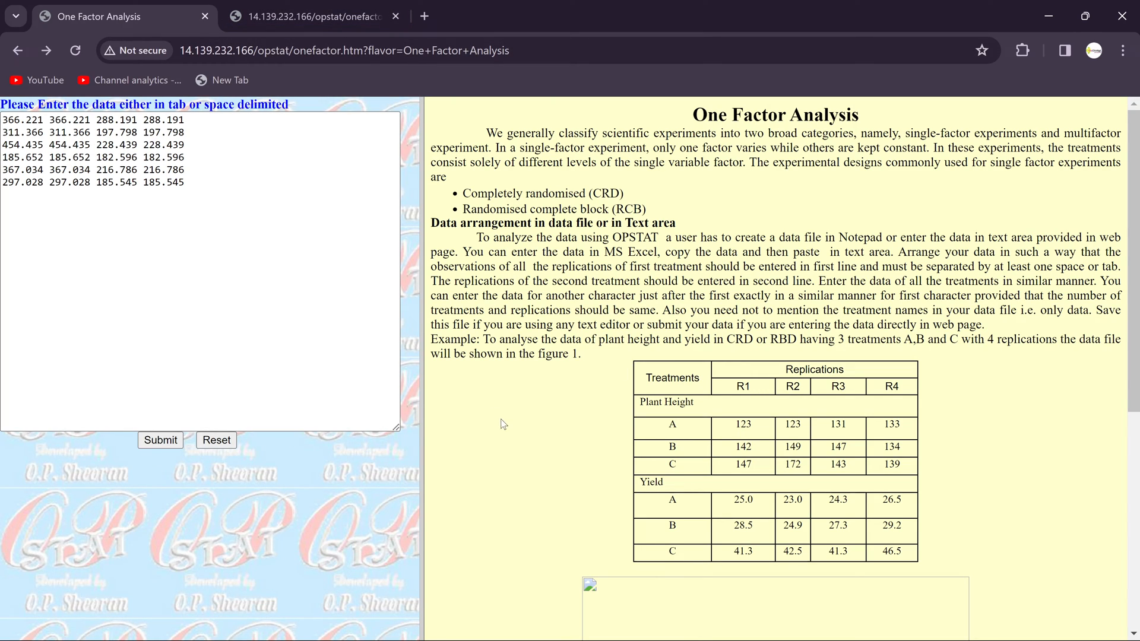
{"action": "mouse_move", "coordinate": [386, 161]}
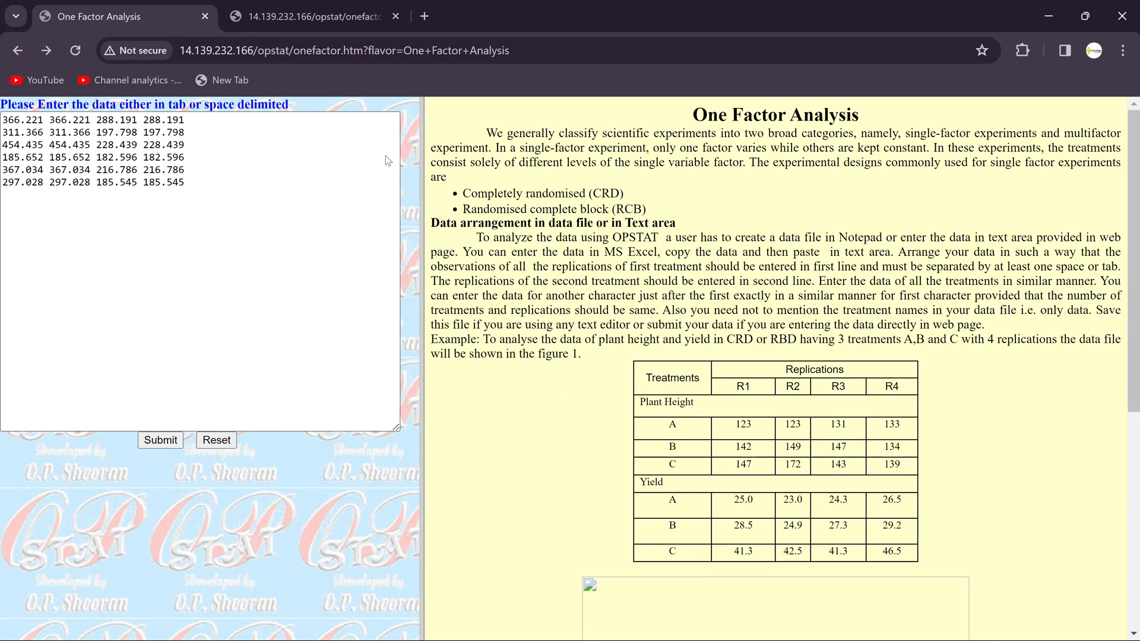
{"action": "left_click", "coordinate": [745, 623]}
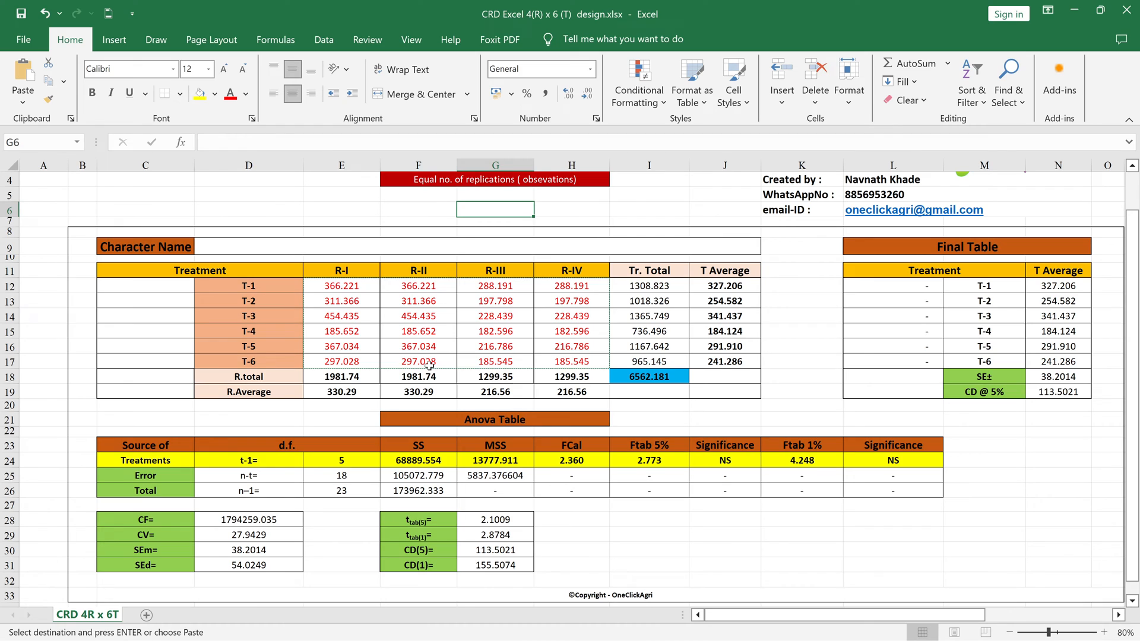
- Set cell E12 (T-1 R-I) to 250 and review the recalculated ANOVA table
{"action": "scroll", "scroll_direction": "up", "scroll_amount": 3}
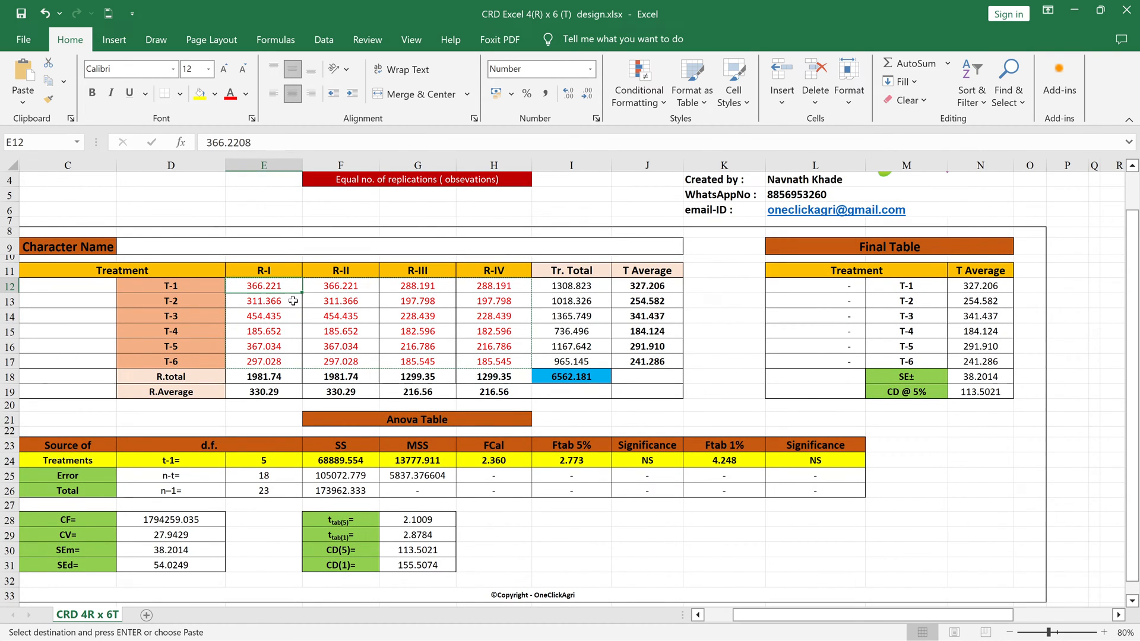
{"action": "type", "text": "250.000"}
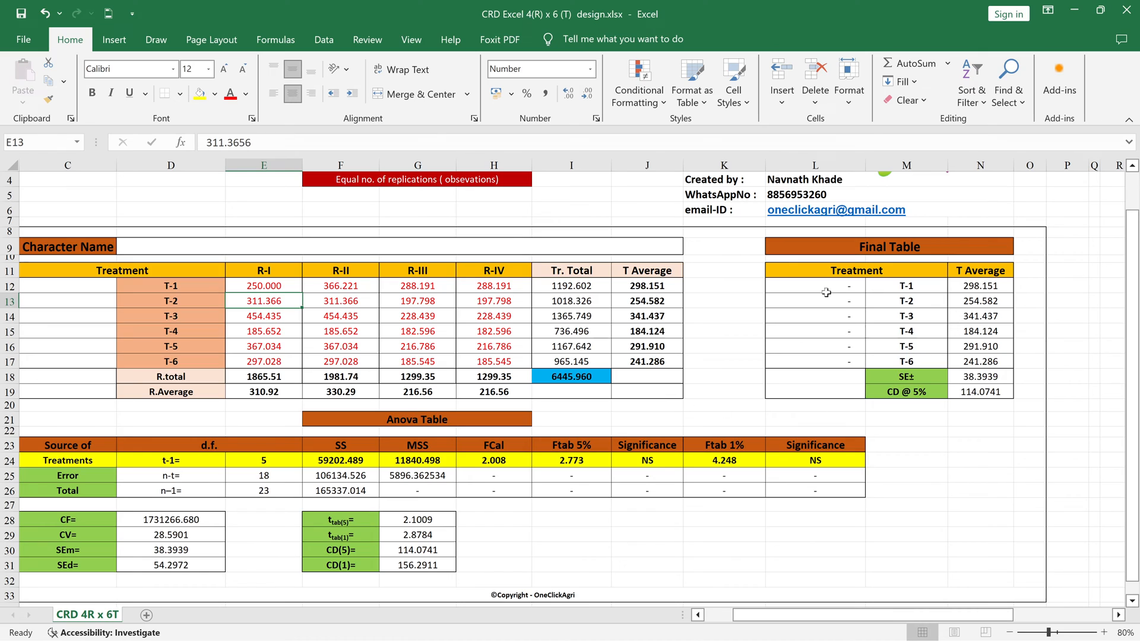
{"action": "mouse_move", "coordinate": [452, 335]}
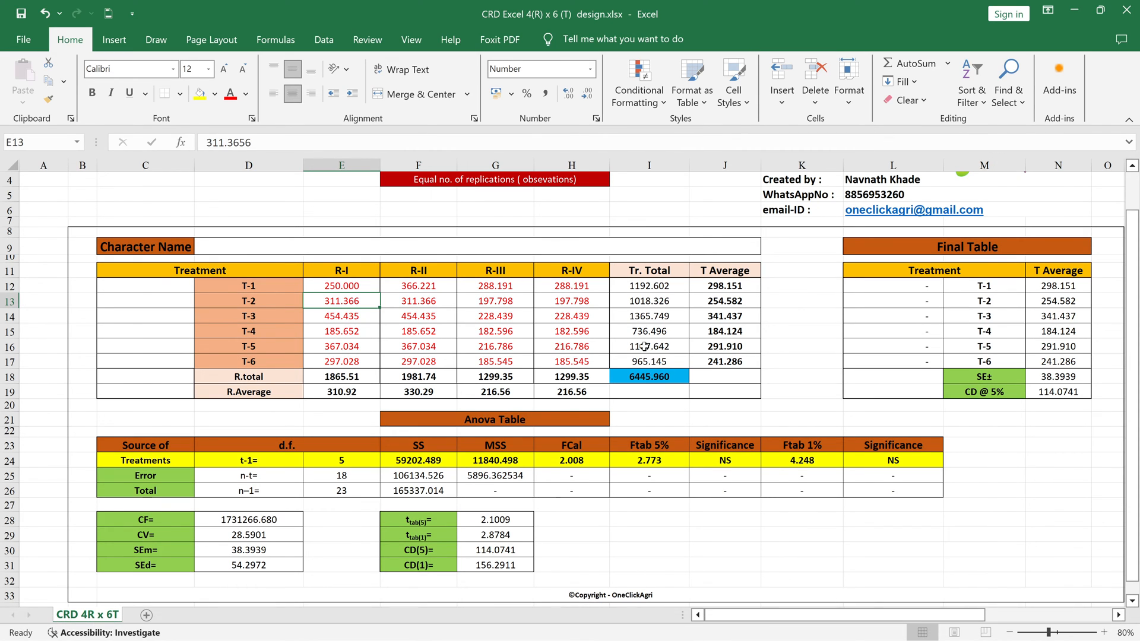
{"action": "scroll", "scroll_direction": "down", "scroll_amount": 3}
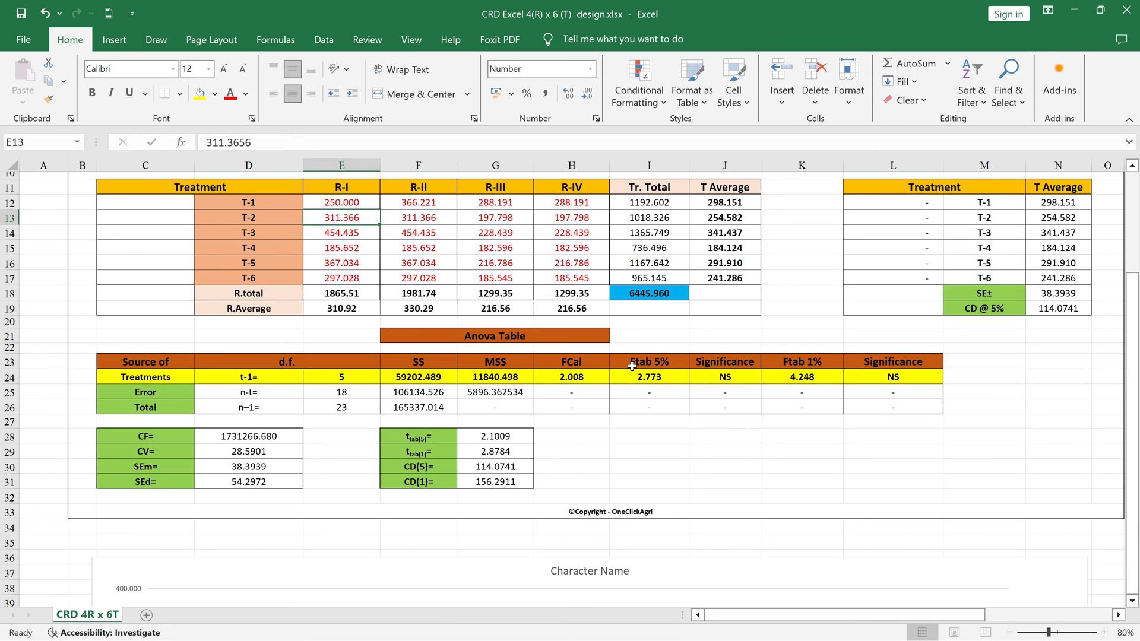
{"action": "mouse_move", "coordinate": [438, 486]}
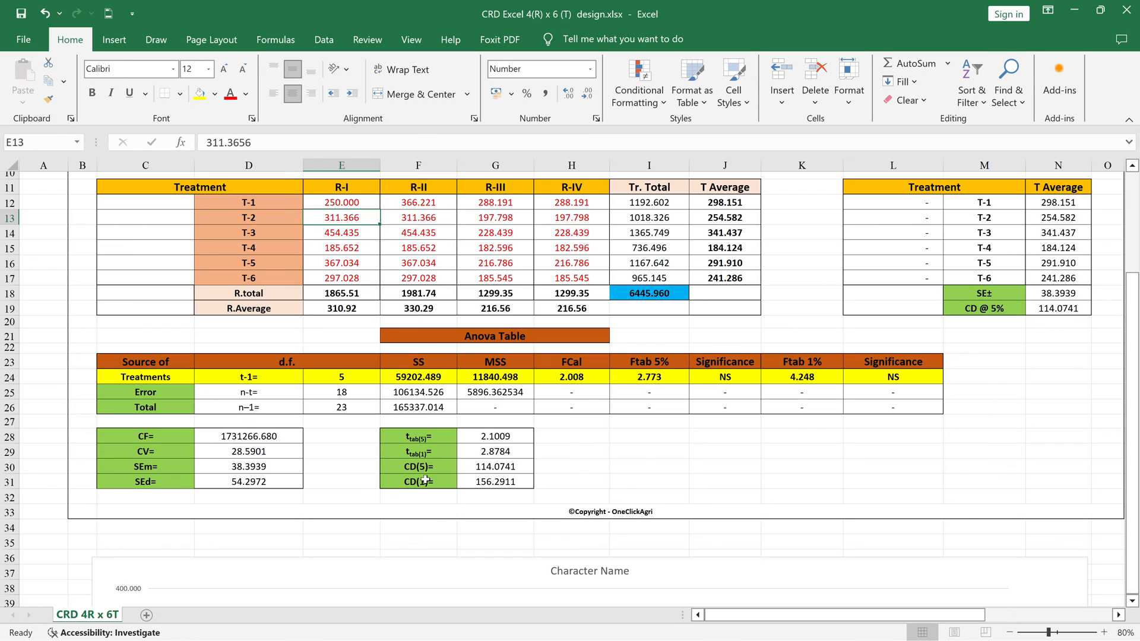
{"action": "mouse_move", "coordinate": [696, 632]}
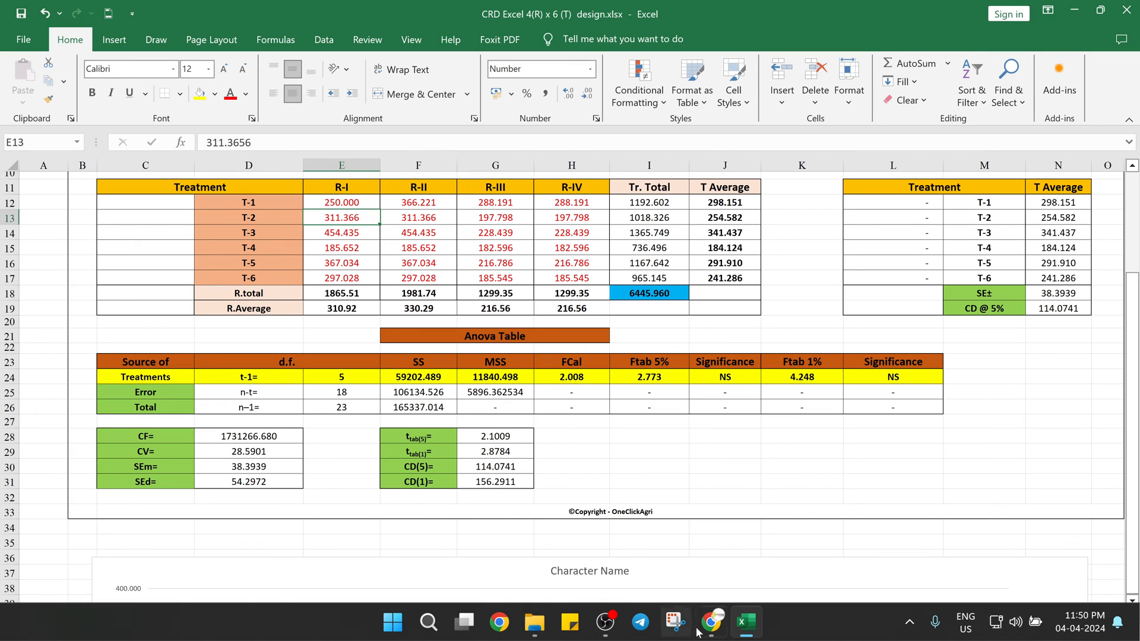
- Switch to Chrome and bring up the OPSTAT ANOVA results page again
{"action": "left_click", "coordinate": [711, 622]}
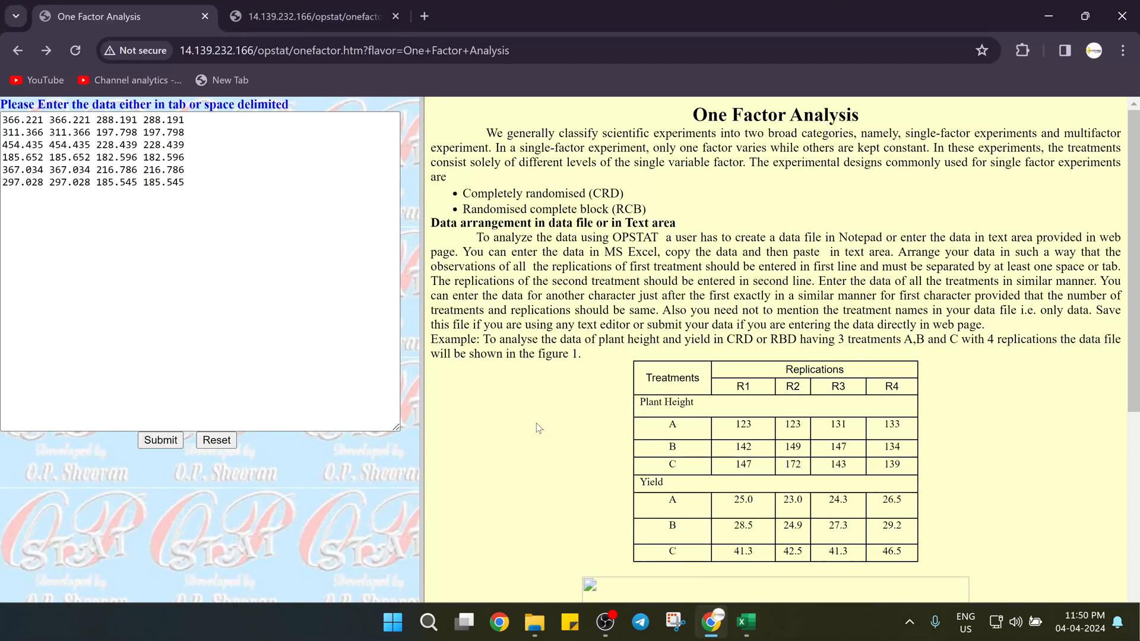
{"action": "left_click", "coordinate": [160, 440]}
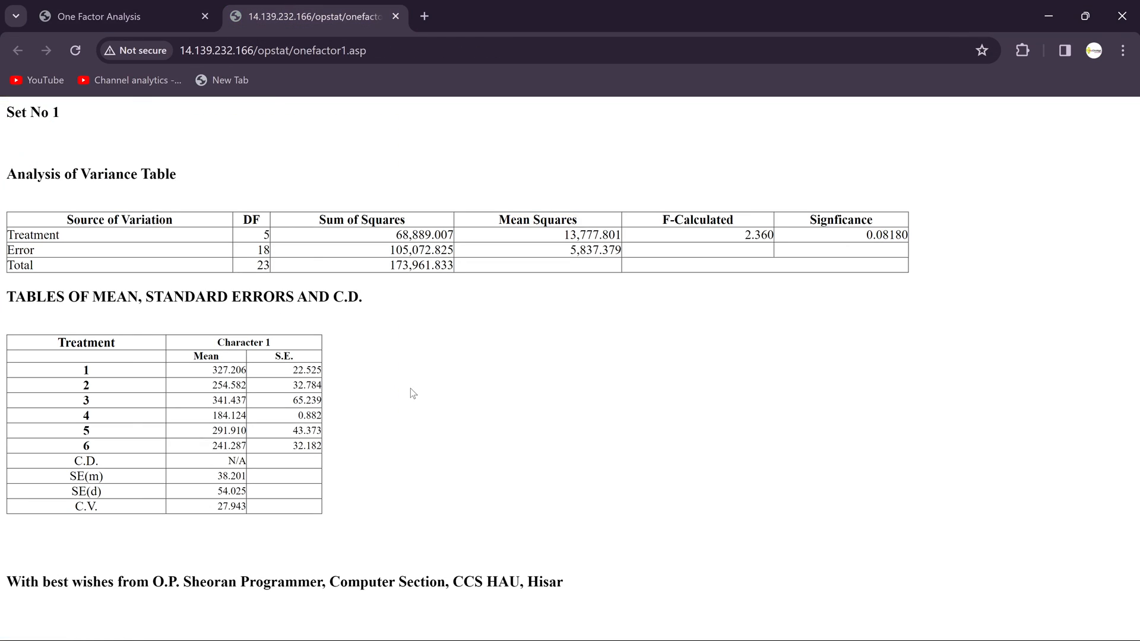
{"action": "mouse_move", "coordinate": [592, 269]}
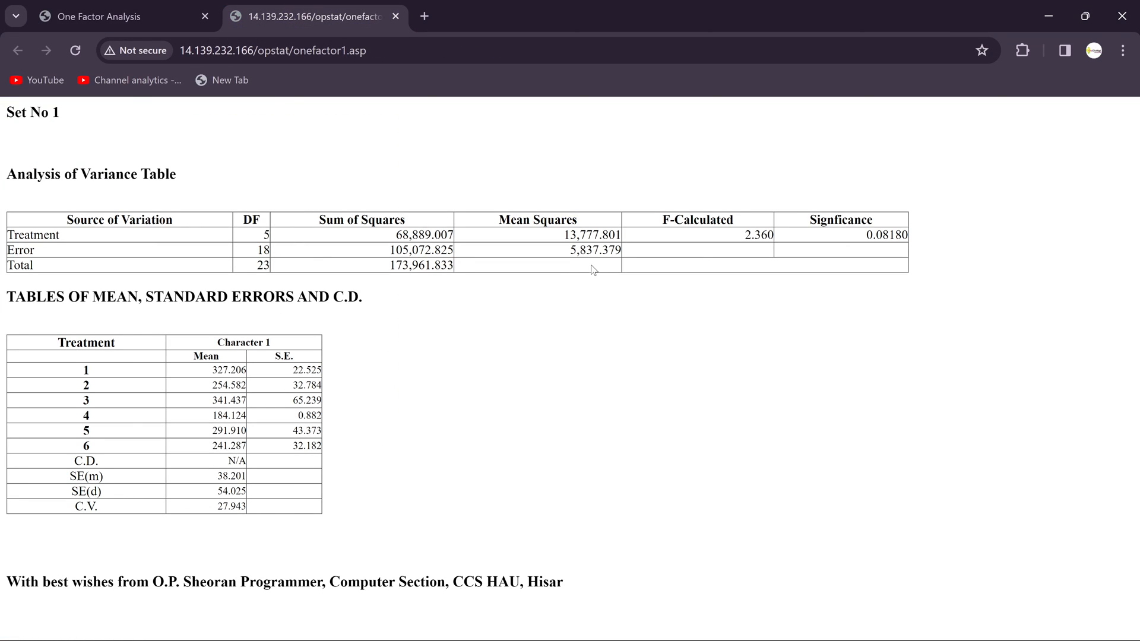
{"action": "mouse_move", "coordinate": [427, 375]}
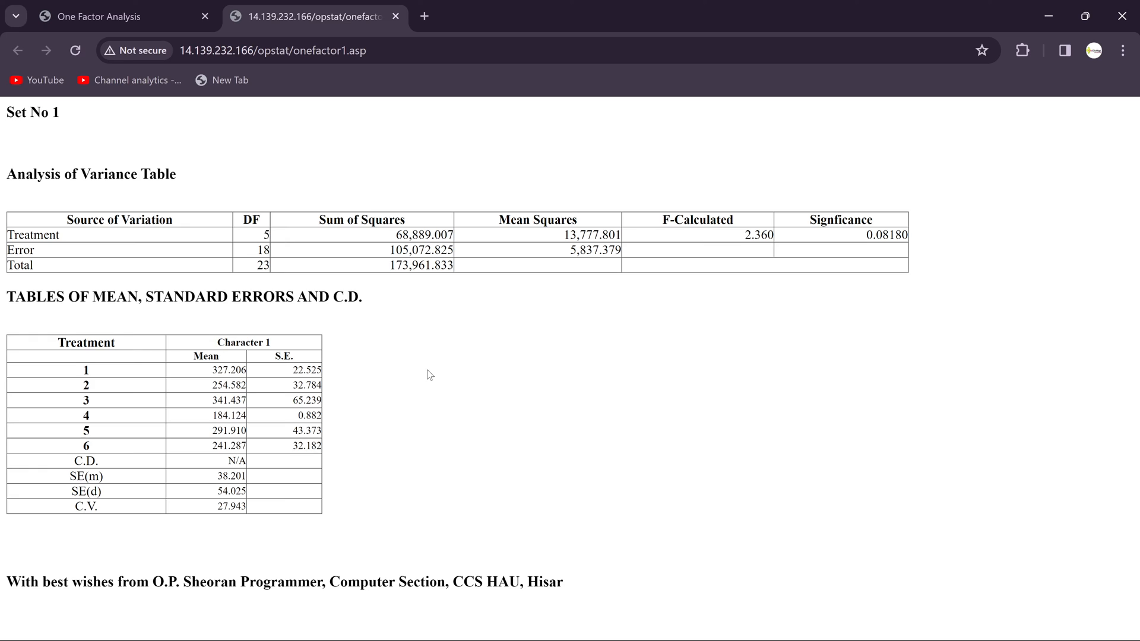